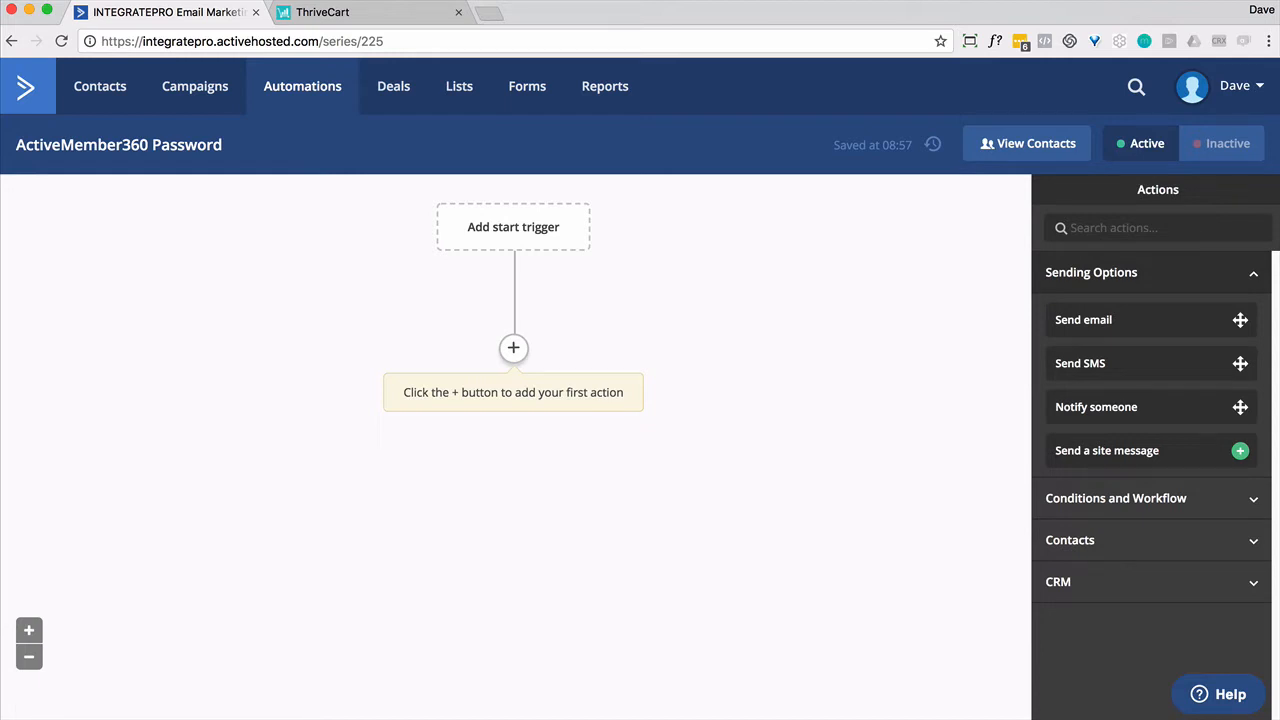
Draft a ThriveCart behavior rule that adds main-product buyers to an ActiveCampaign automation, not a list
left_click(323, 12)
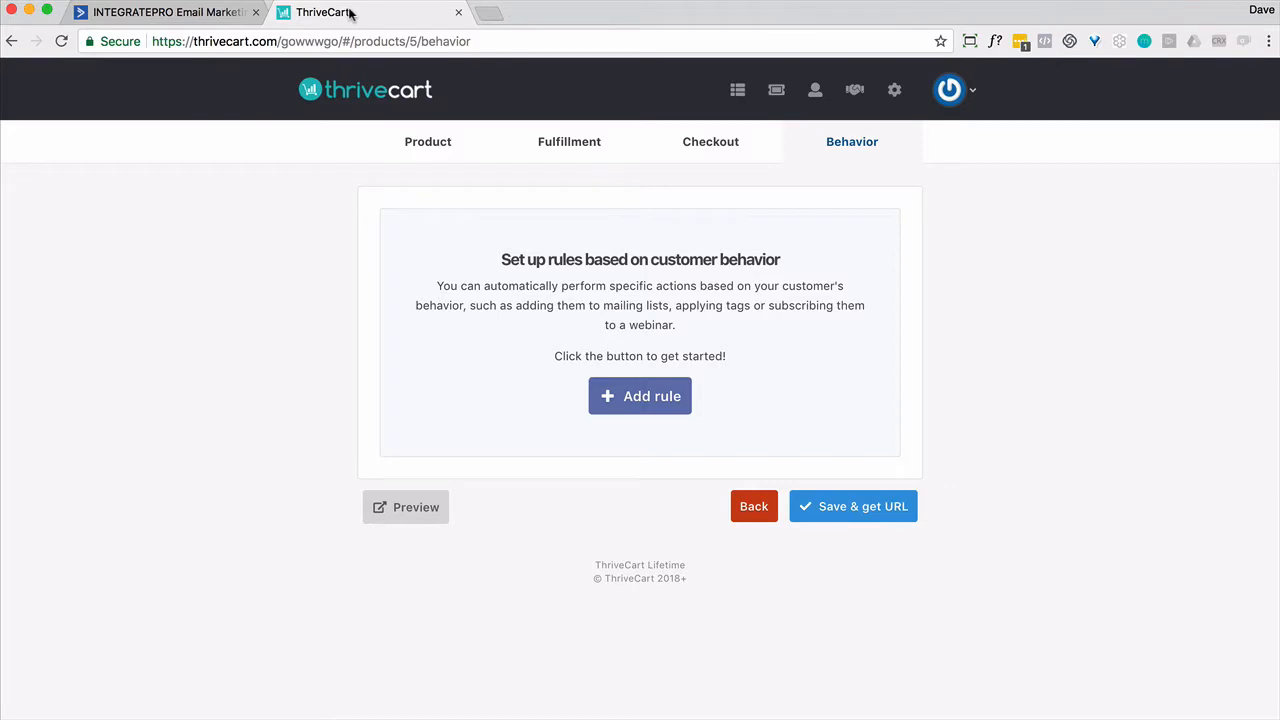
mouse_move(569, 141)
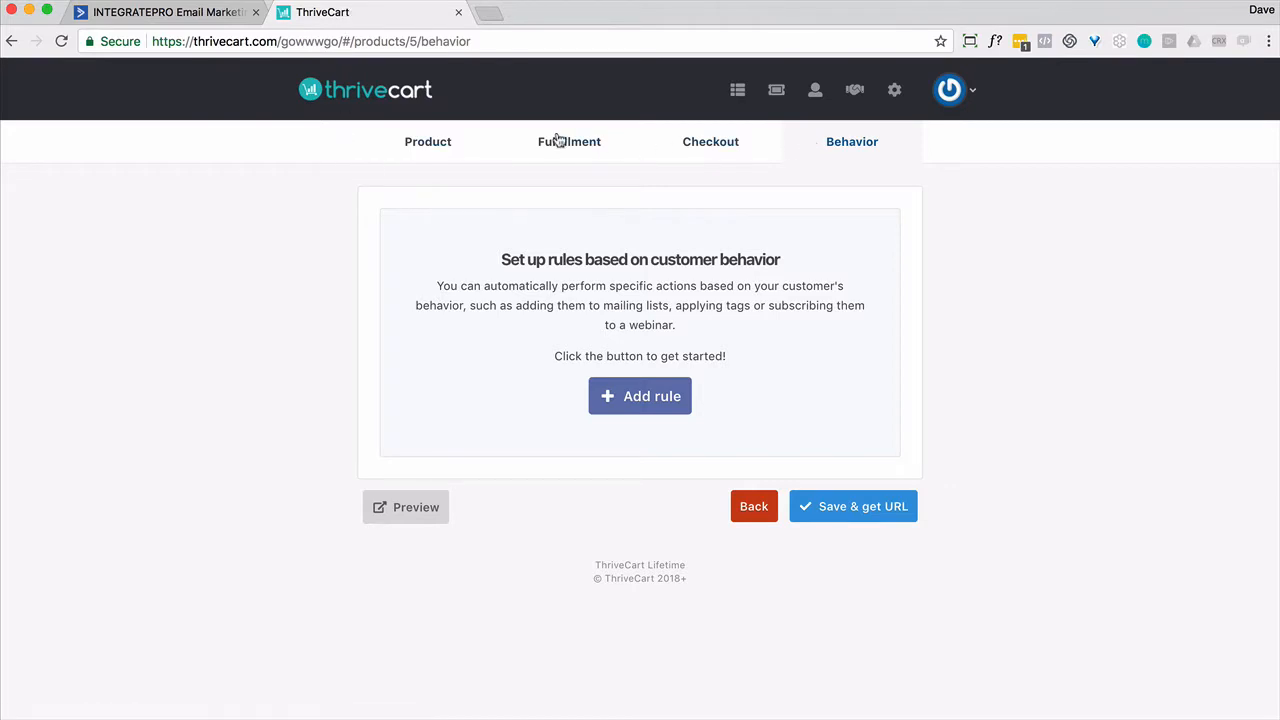
mouse_move(778, 308)
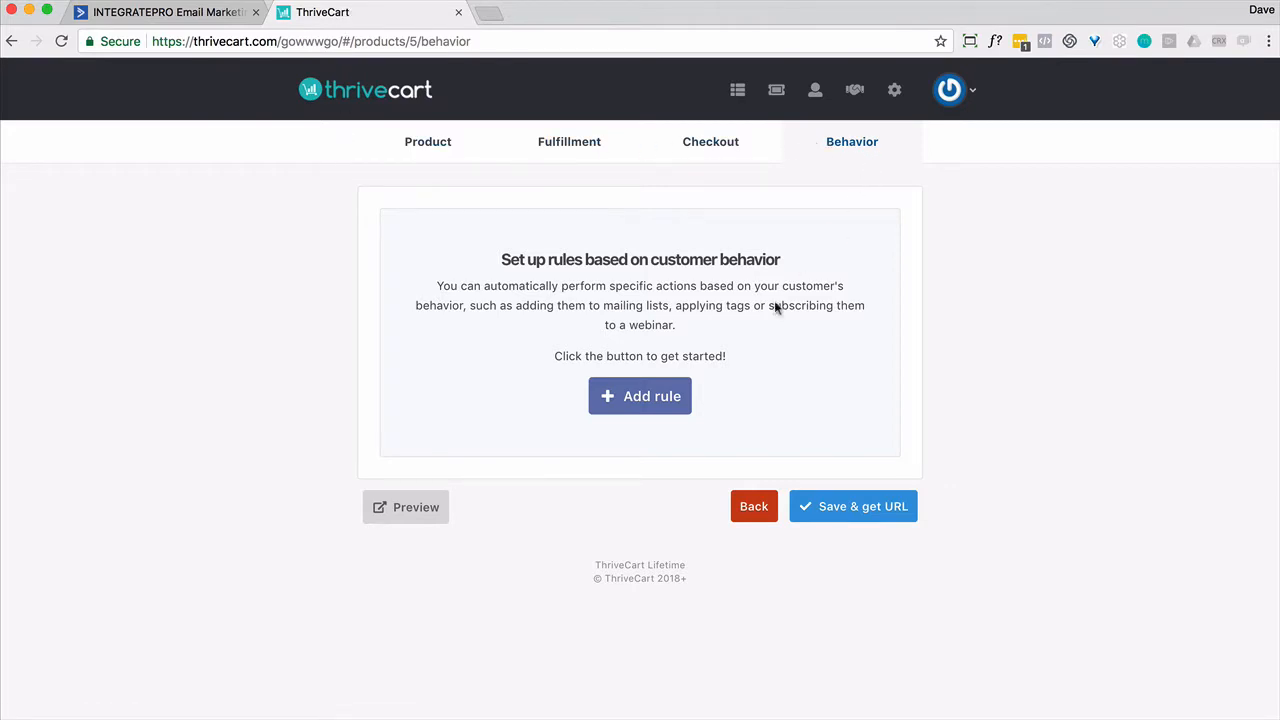
left_click(640, 396)
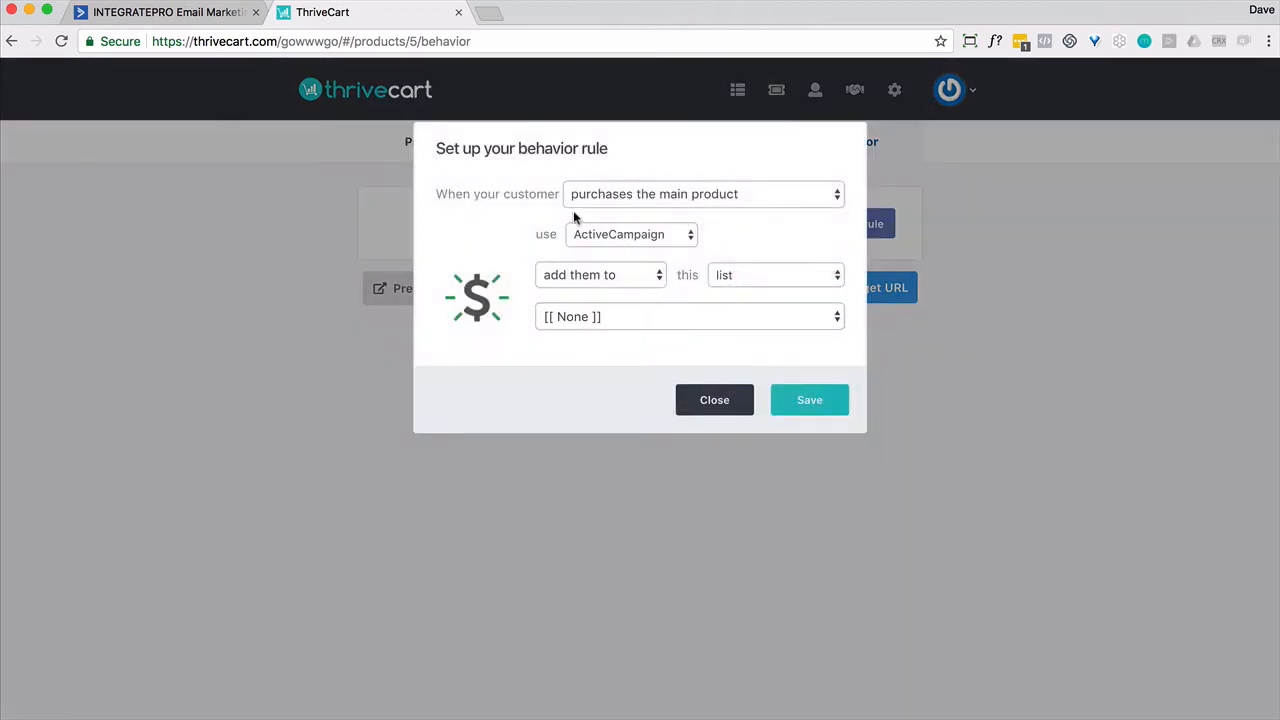
mouse_move(614, 207)
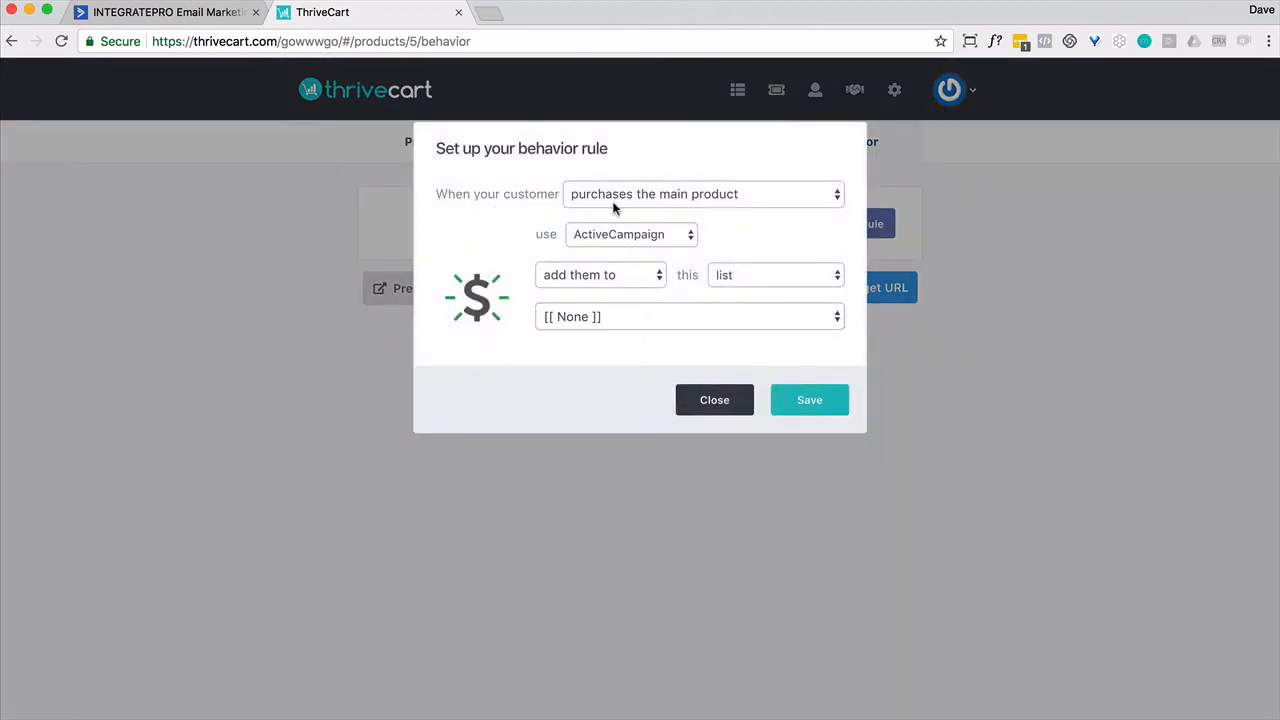
left_click(775, 274)
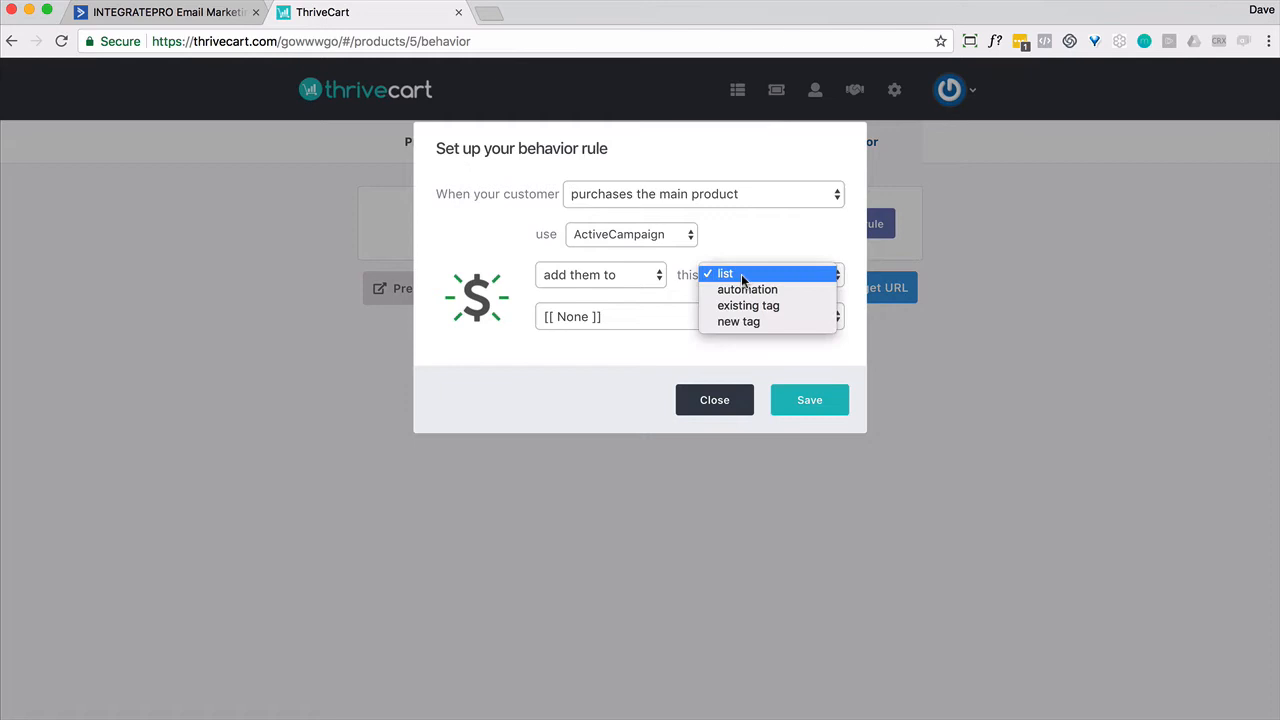
left_click(748, 289)
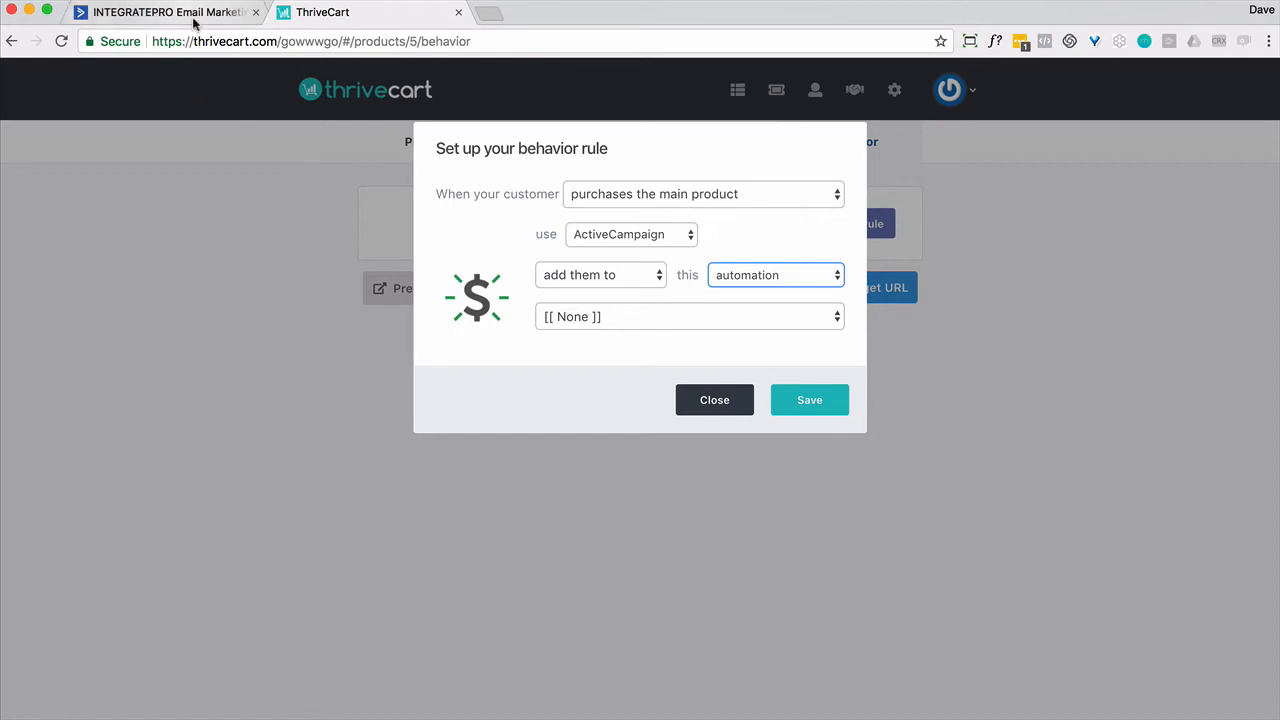
Choose the Field changes start trigger for the ActiveCampaign automation
left_click(165, 12)
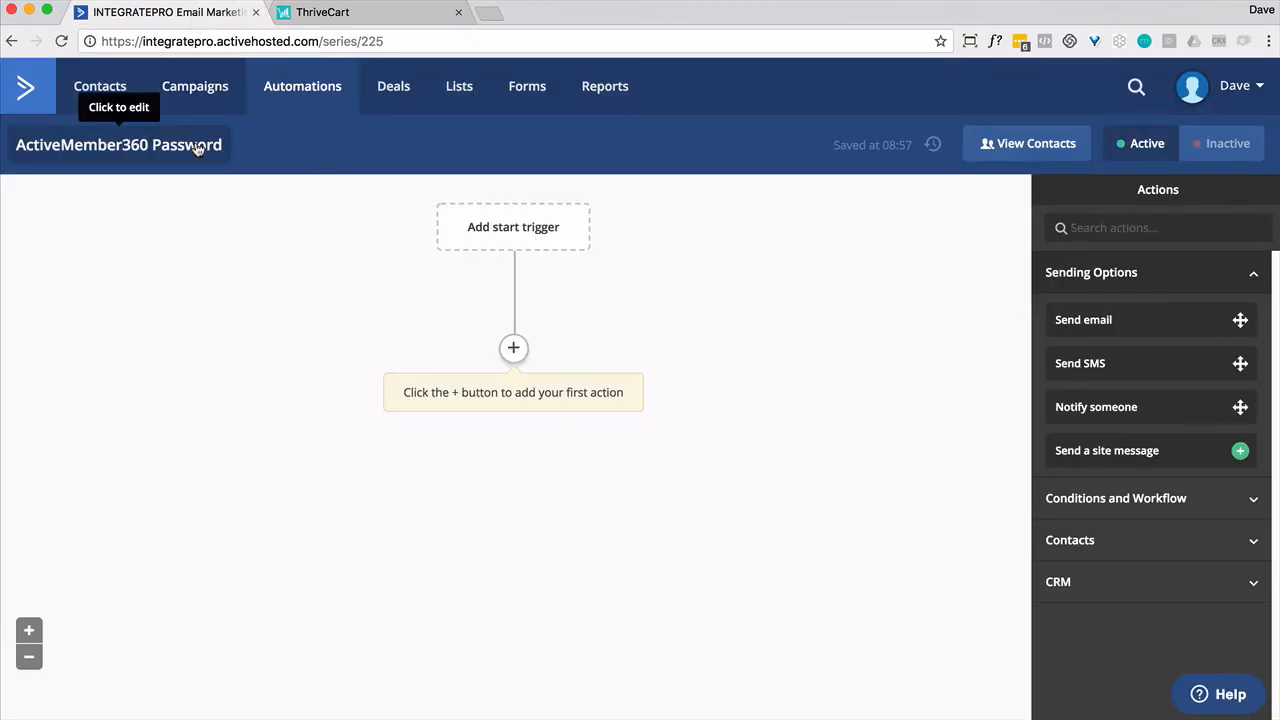
left_click(513, 226)
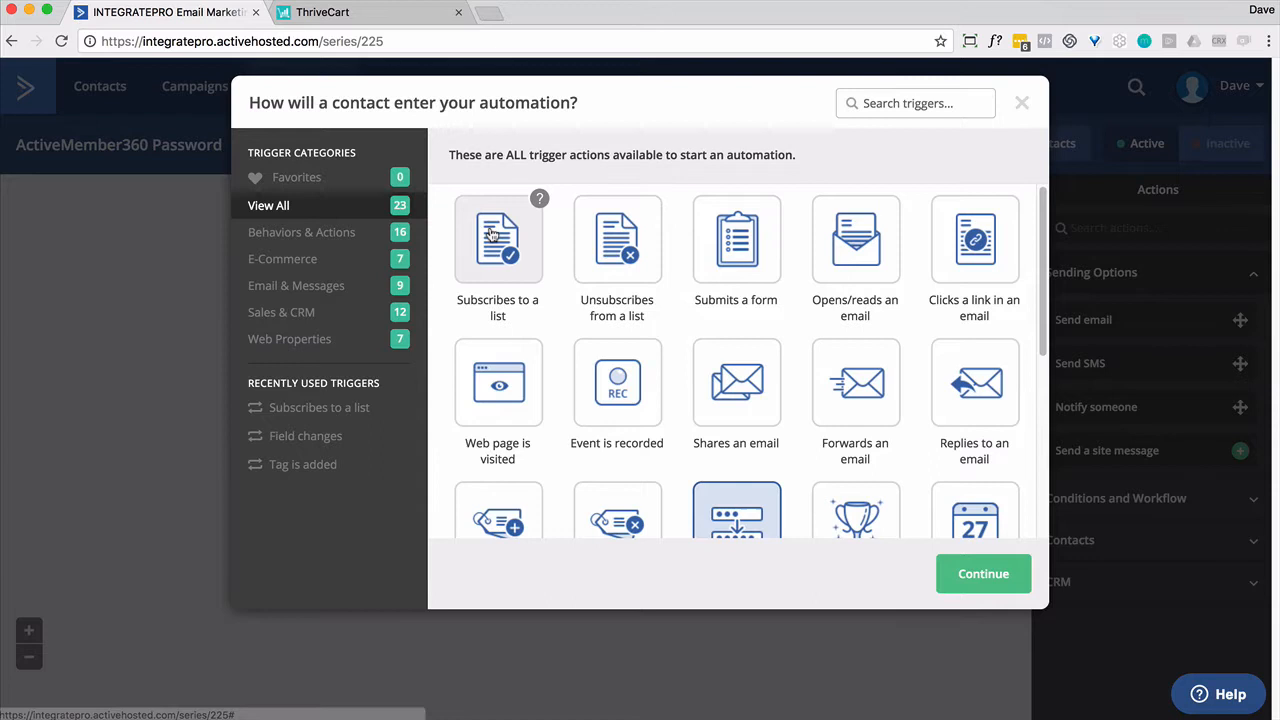
scroll("down", 3)
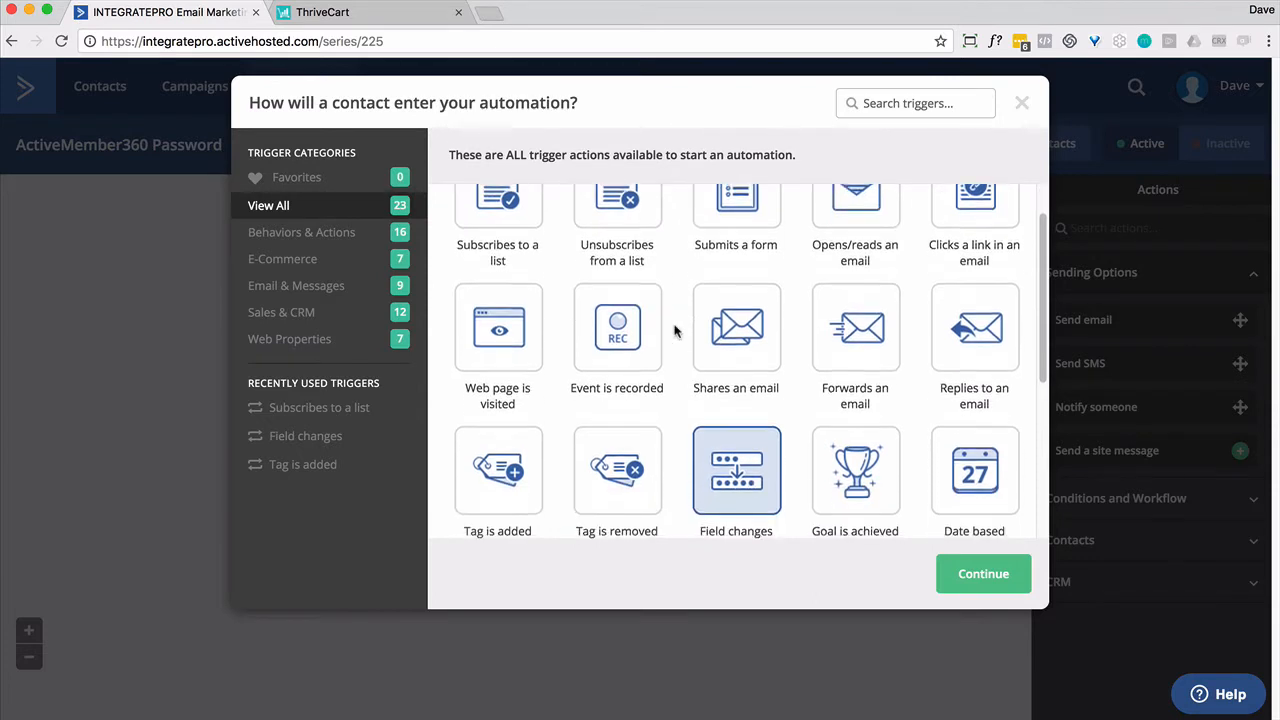
scroll("down", 3)
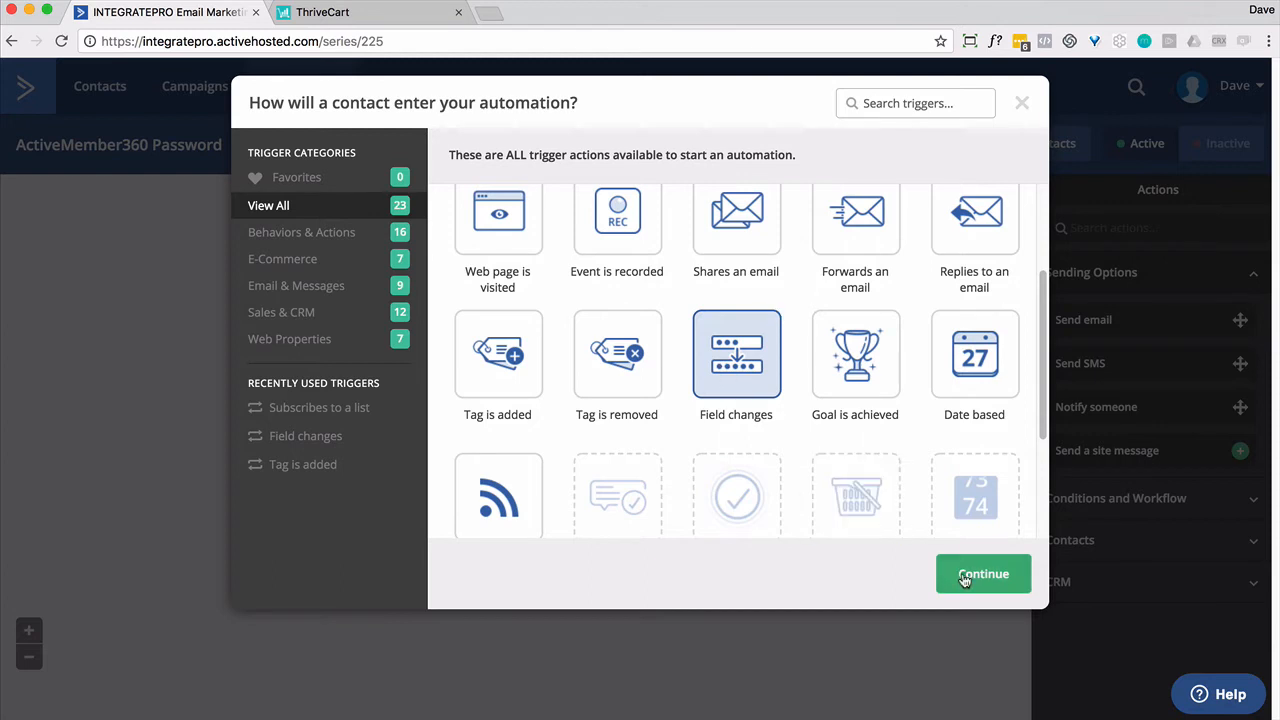
left_click(983, 573)
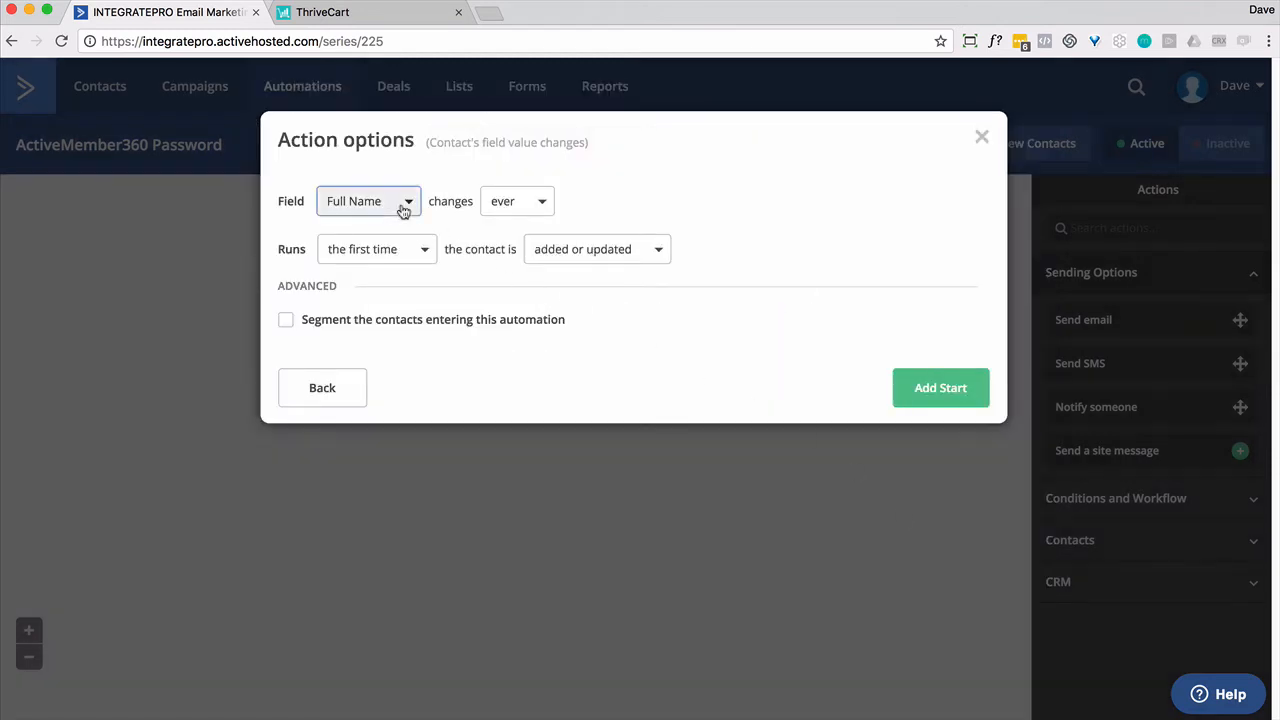
Watch the Password field for any change, run only the first time, and add the trigger
left_click(368, 201)
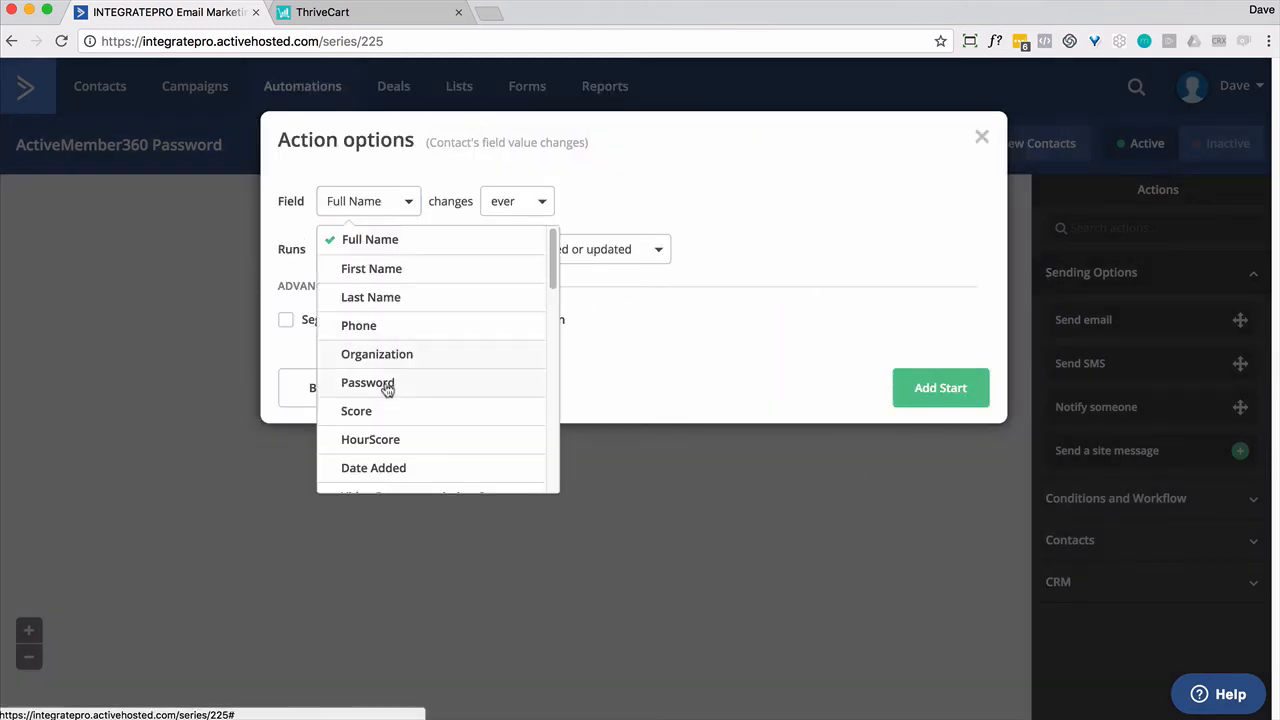
left_click(367, 382)
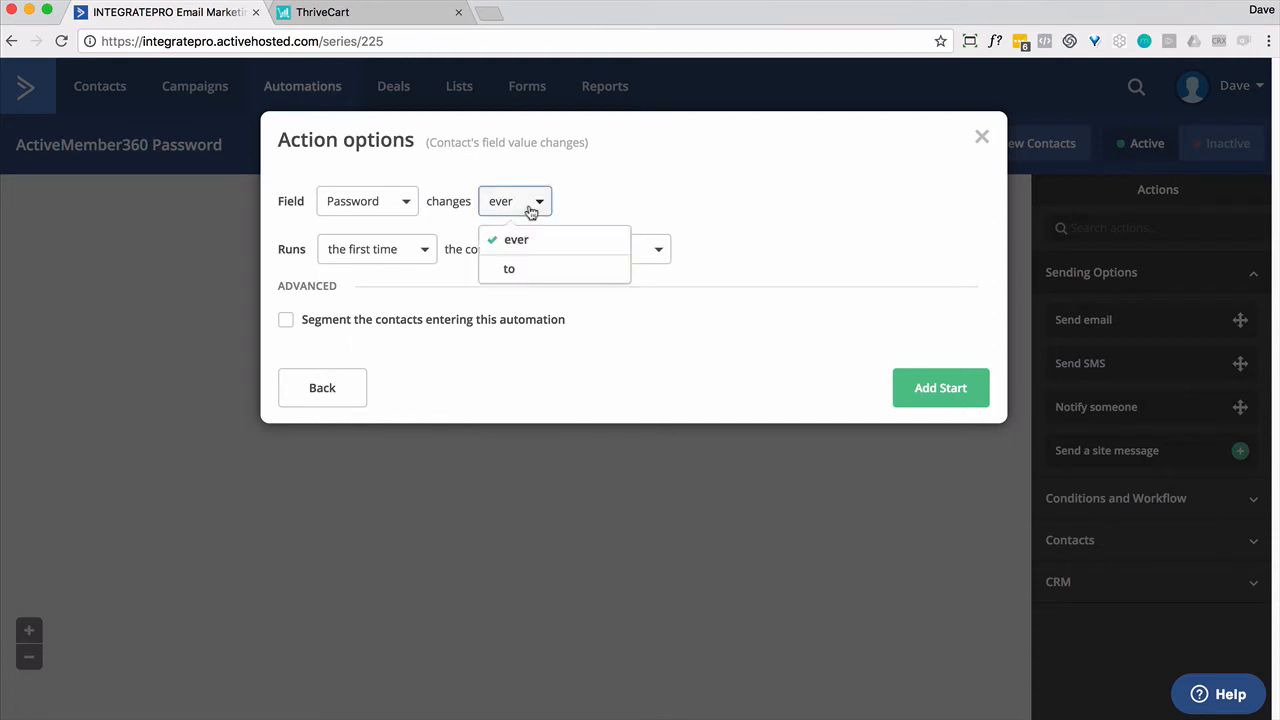
left_click(509, 267)
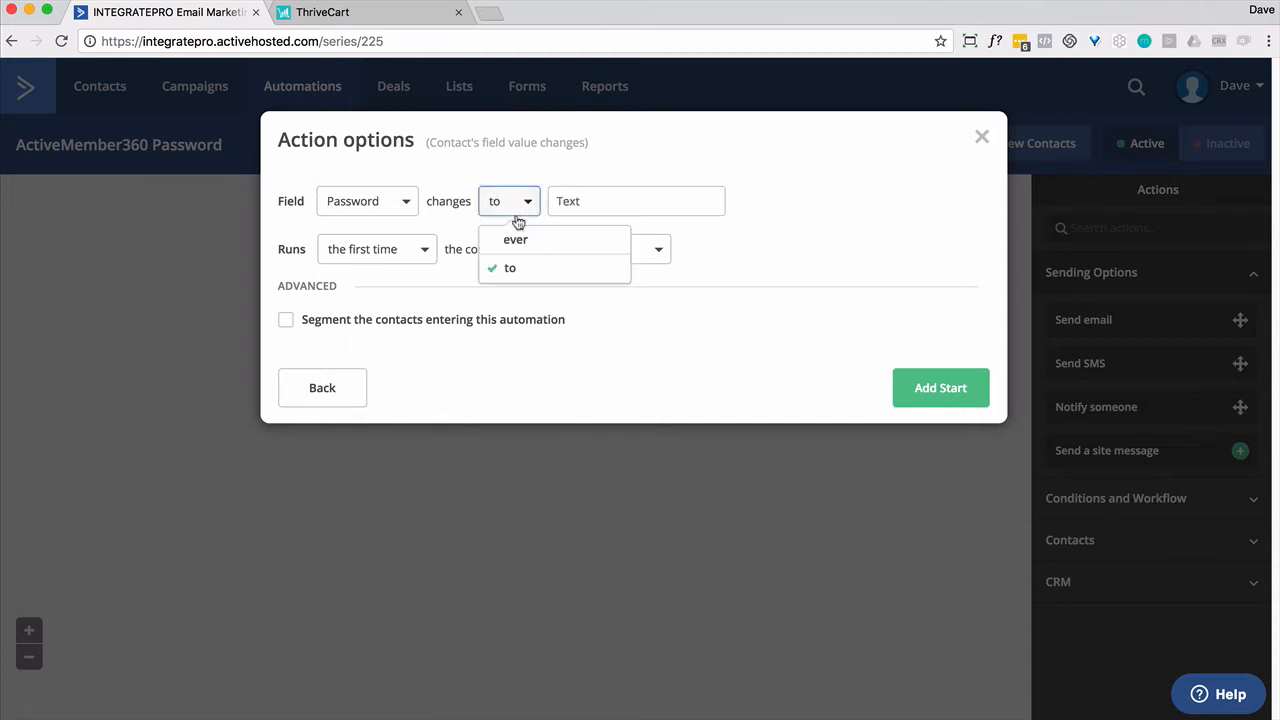
left_click(515, 239)
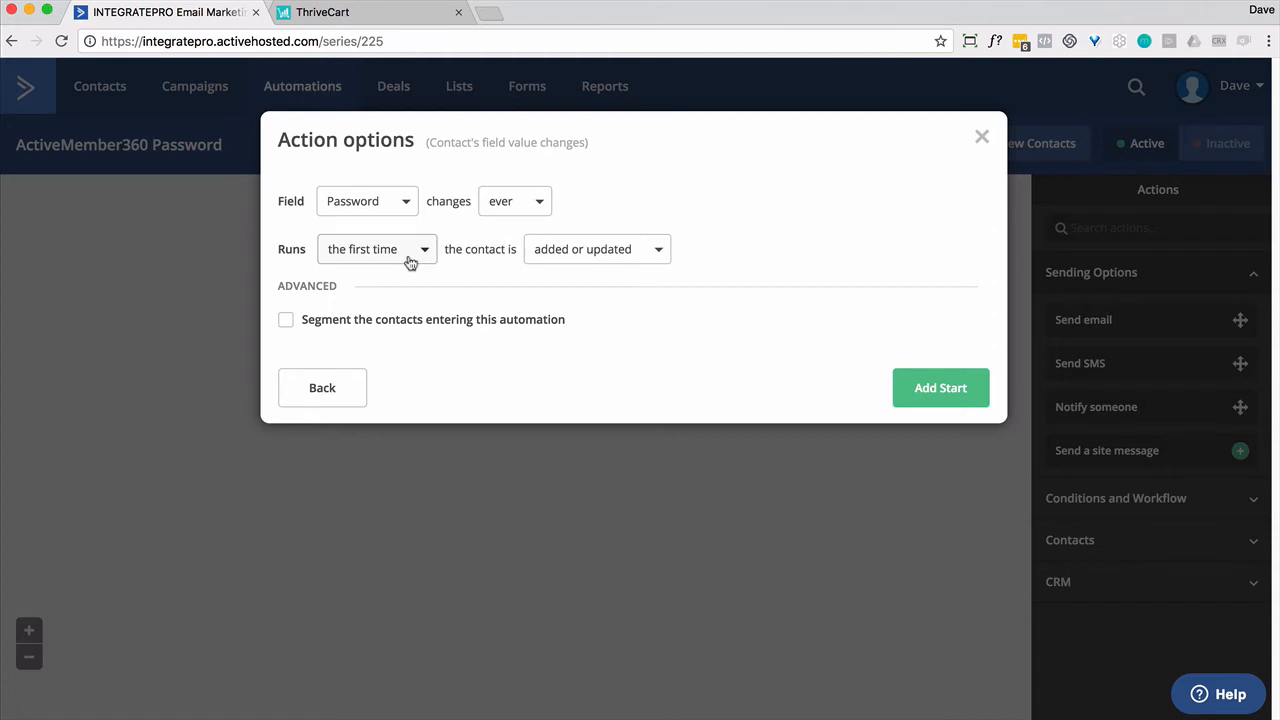
left_click(377, 249)
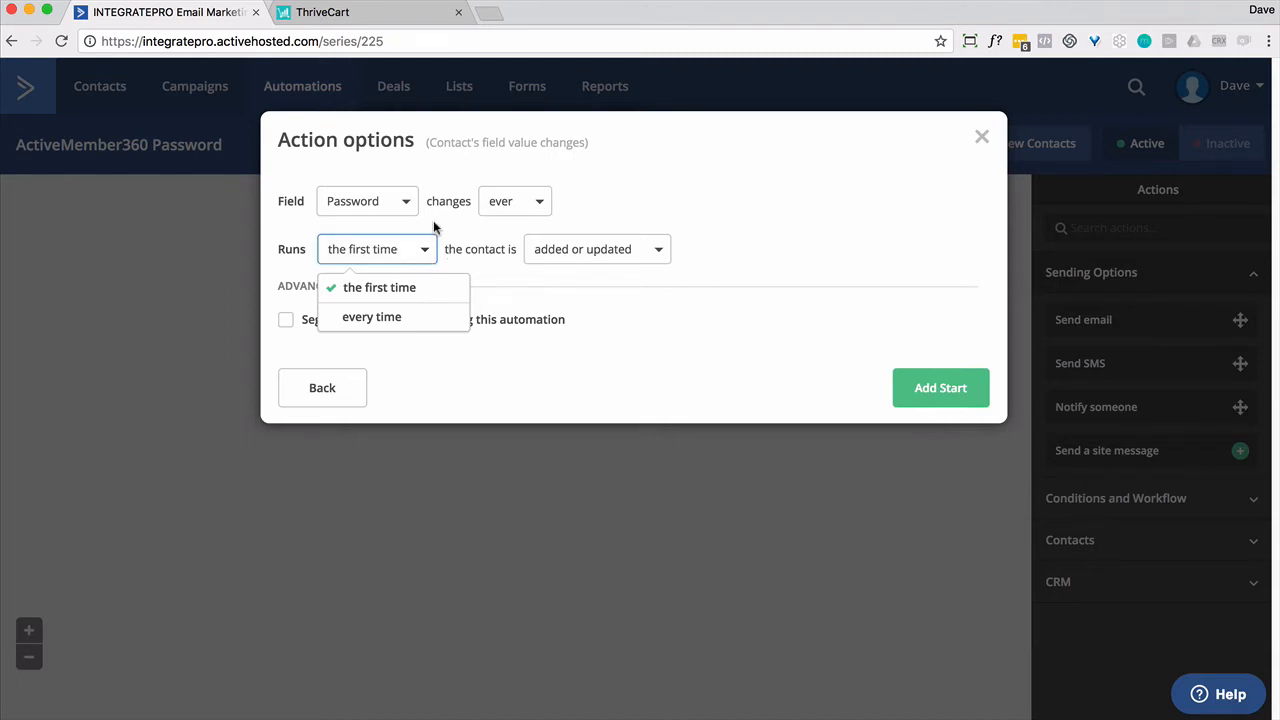
mouse_move(483, 288)
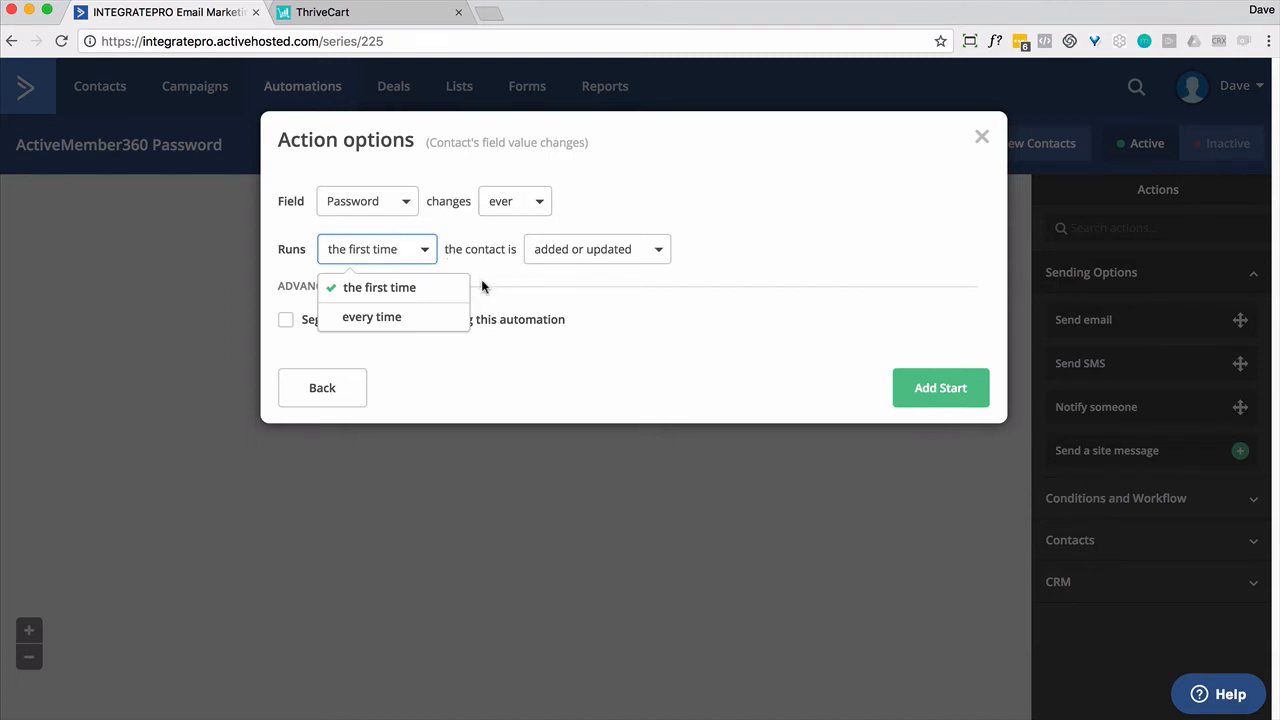
left_click(379, 287)
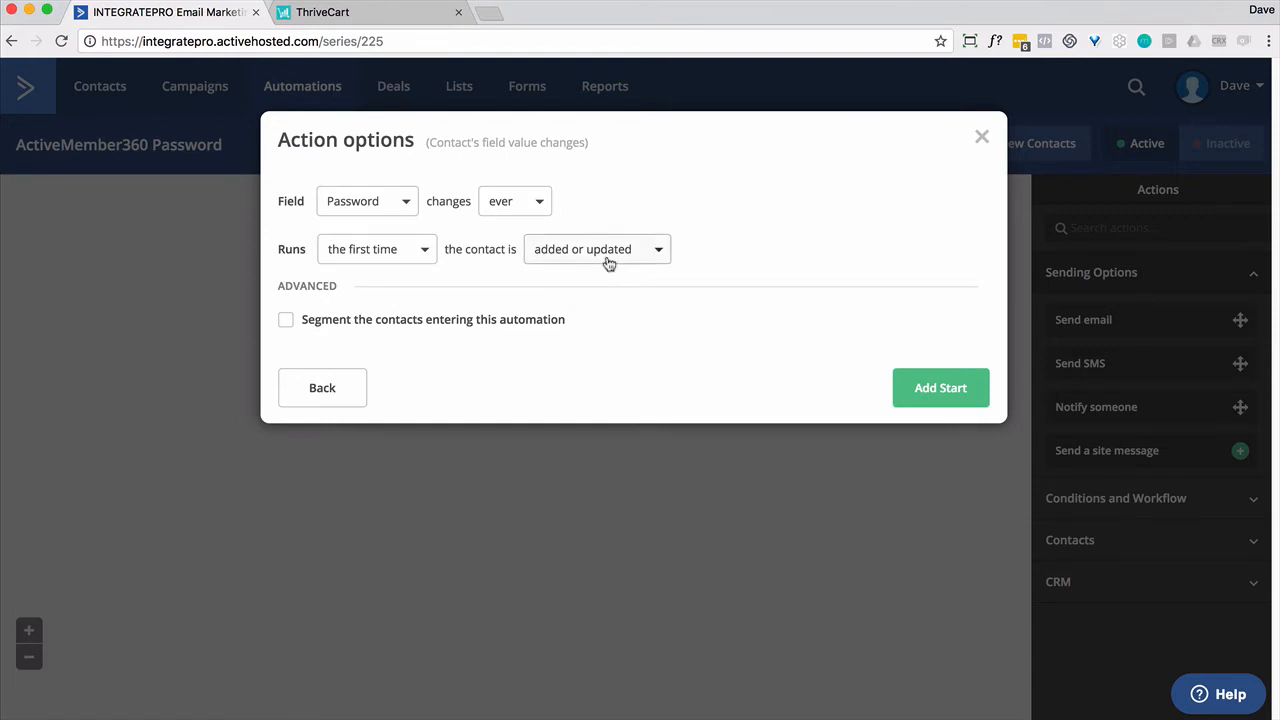
mouse_move(646, 287)
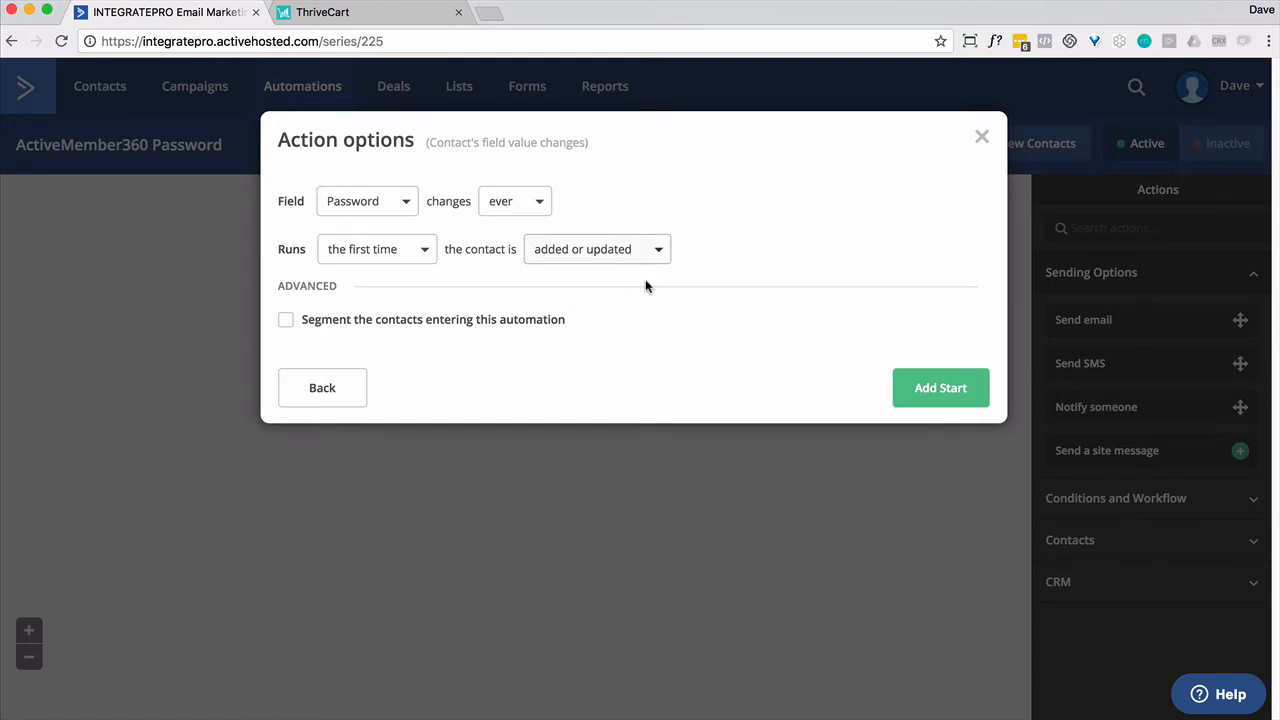
left_click(940, 387)
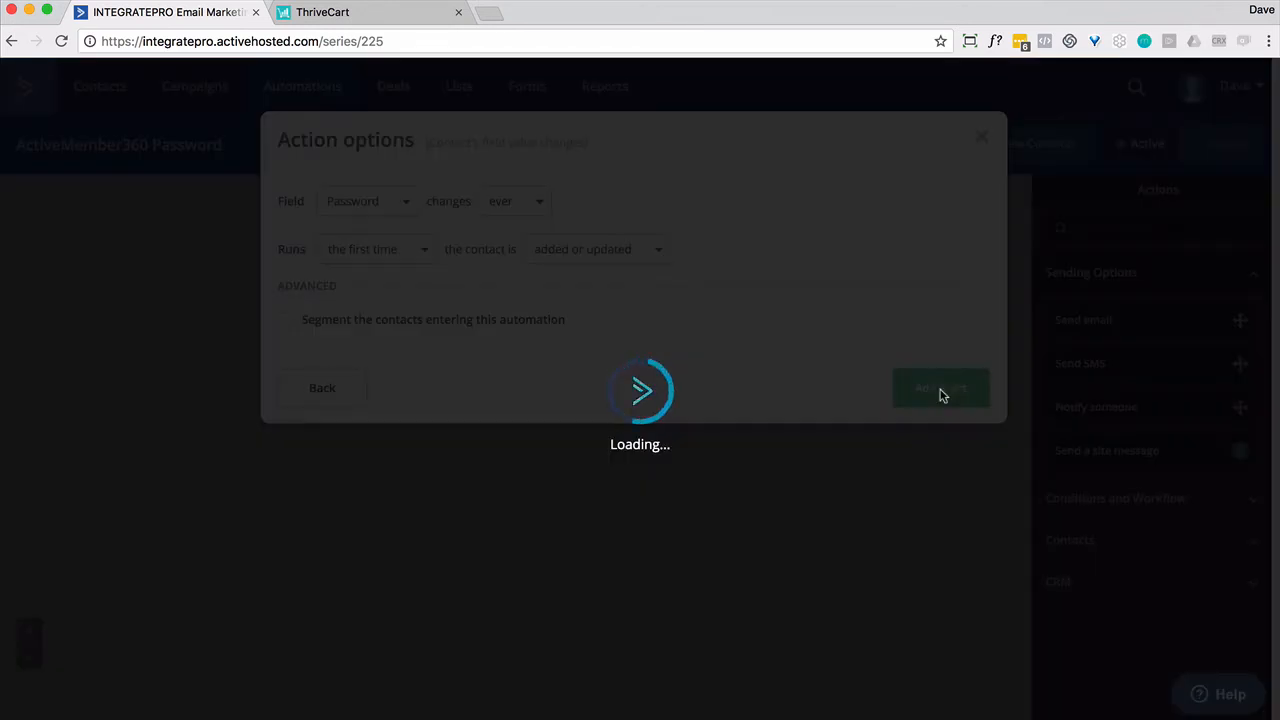
Add a Wait step 'For a specified period' of 5 minutes under the trigger and save it
left_click(940, 388)
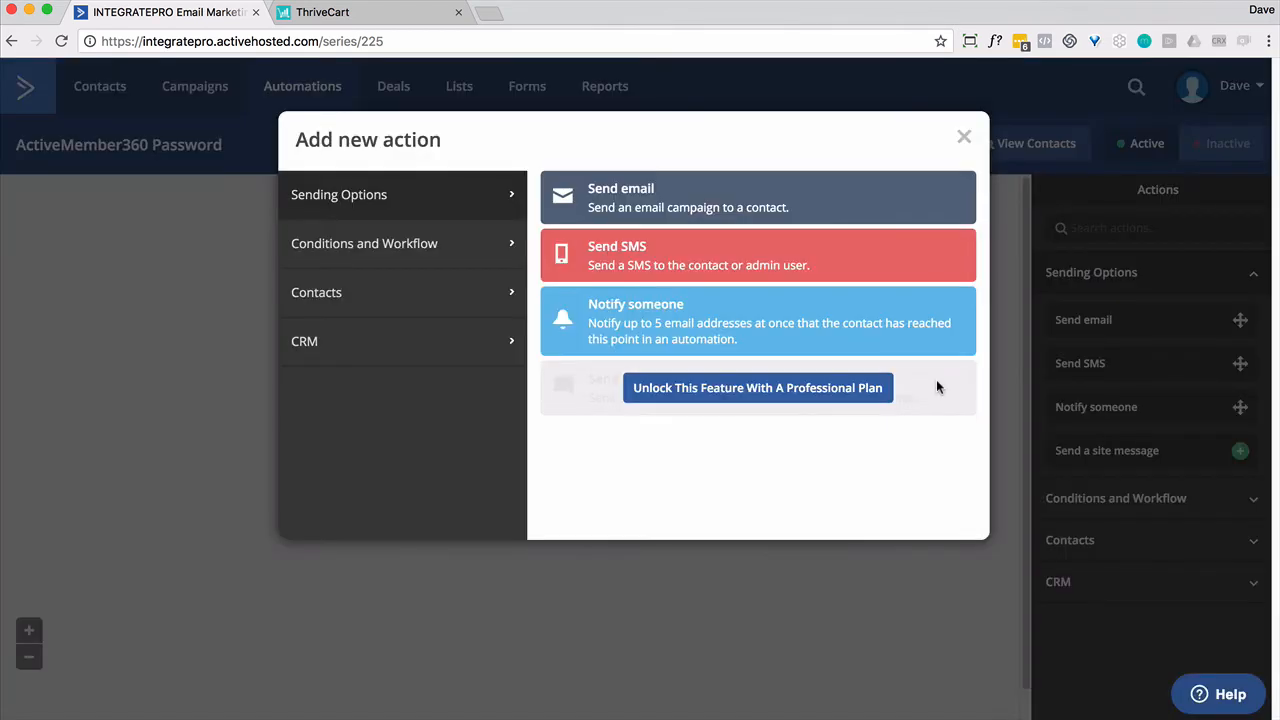
left_click(963, 135)
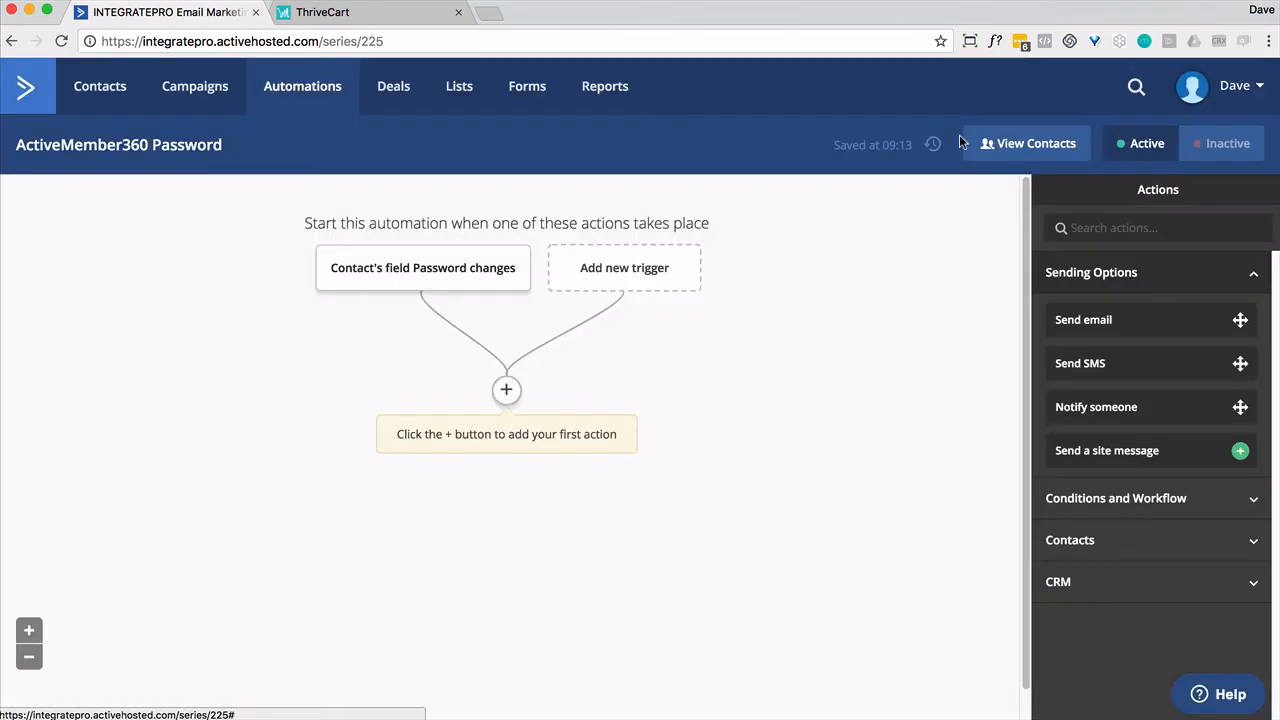
mouse_move(525, 430)
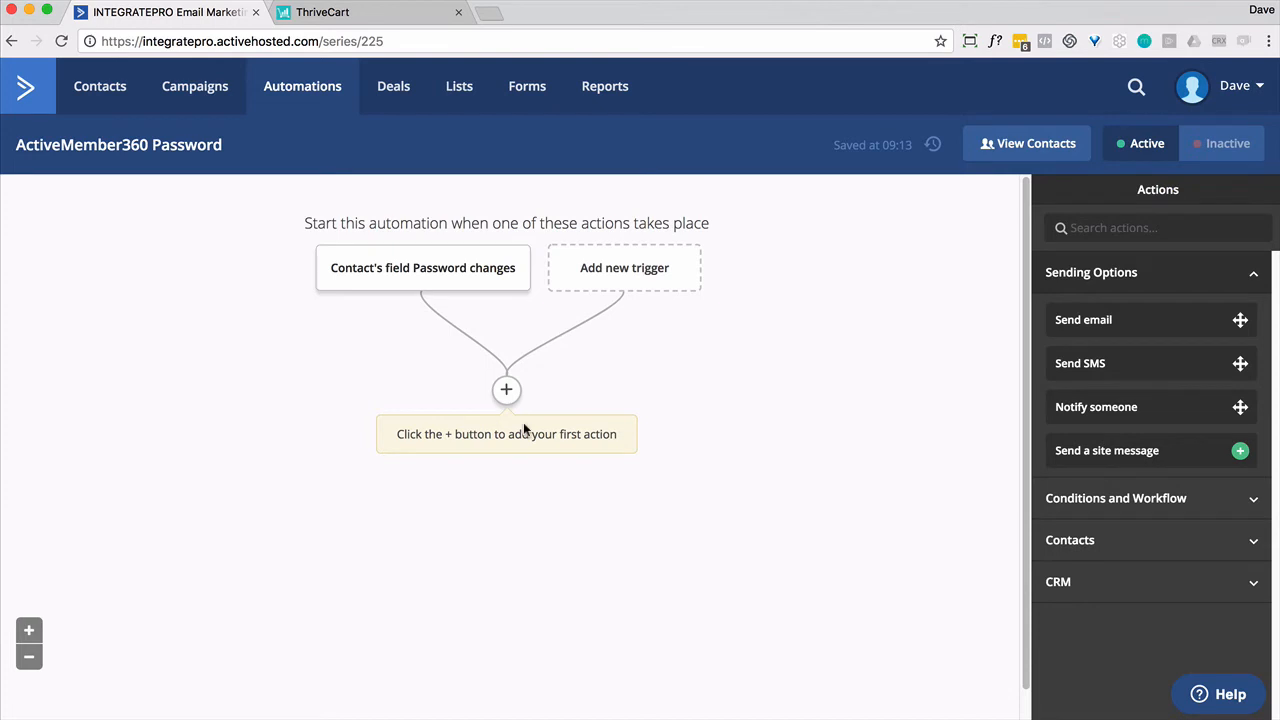
mouse_move(506, 390)
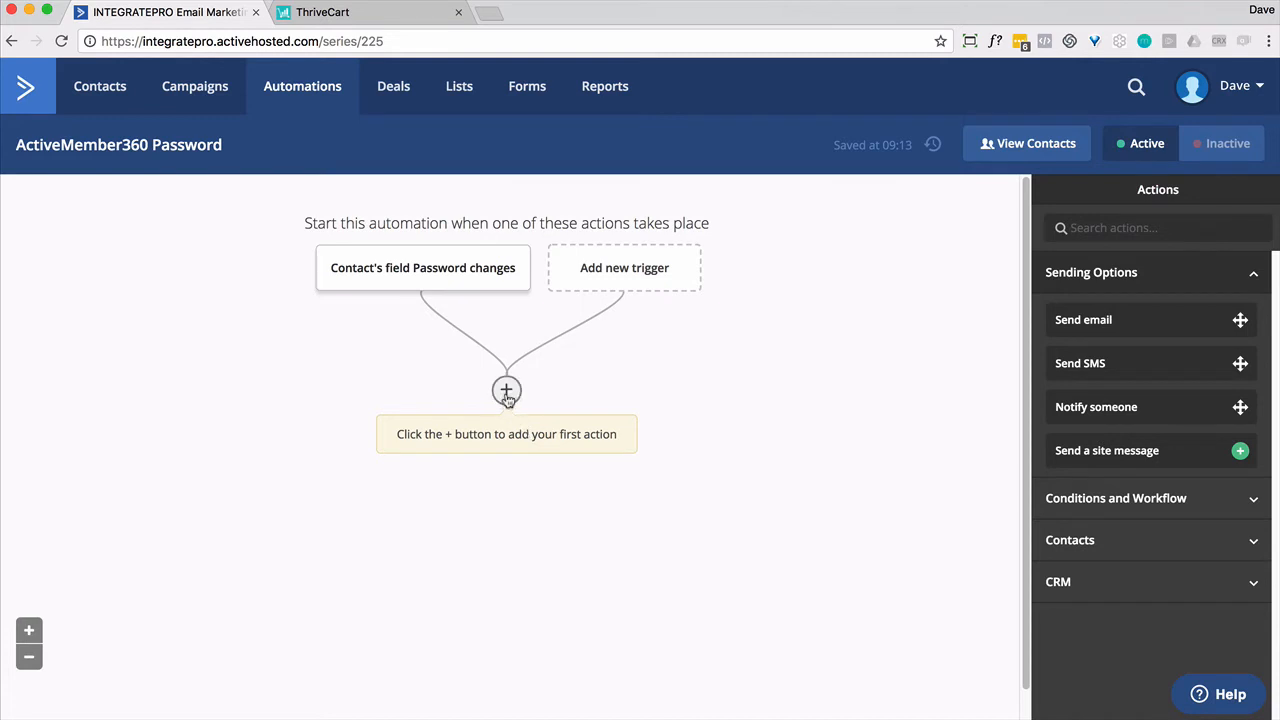
left_click(506, 390)
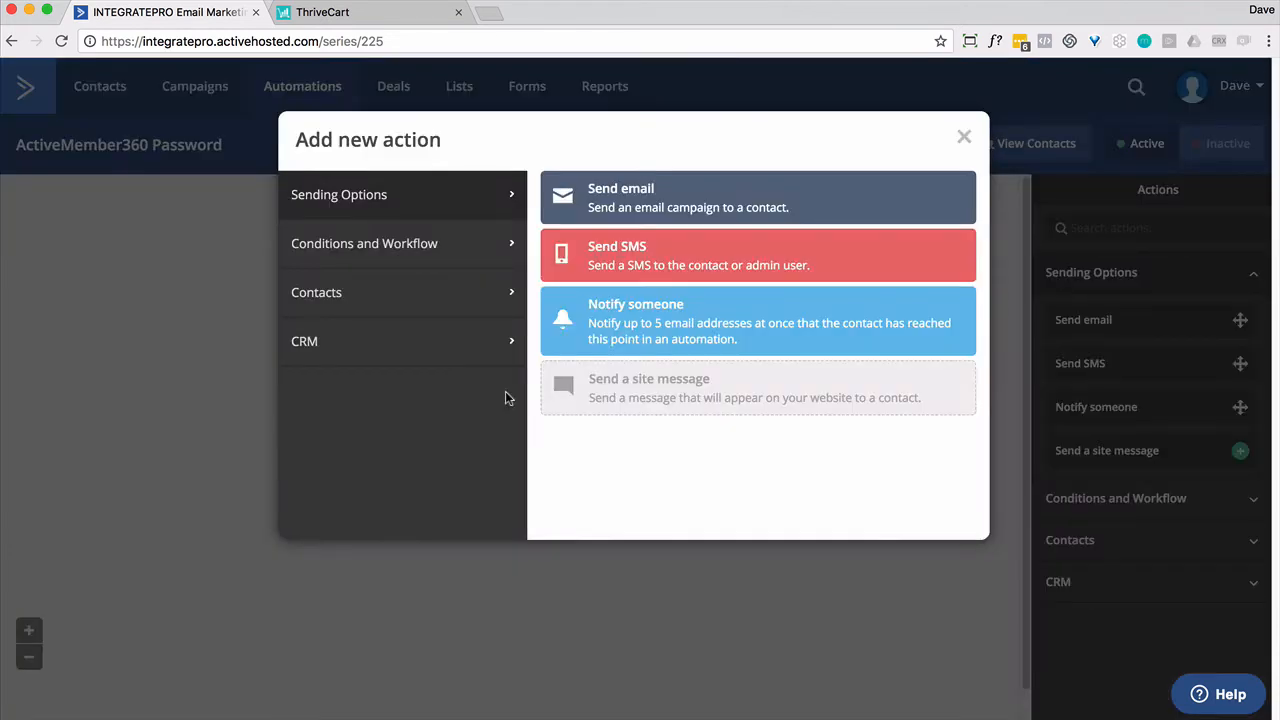
left_click(364, 243)
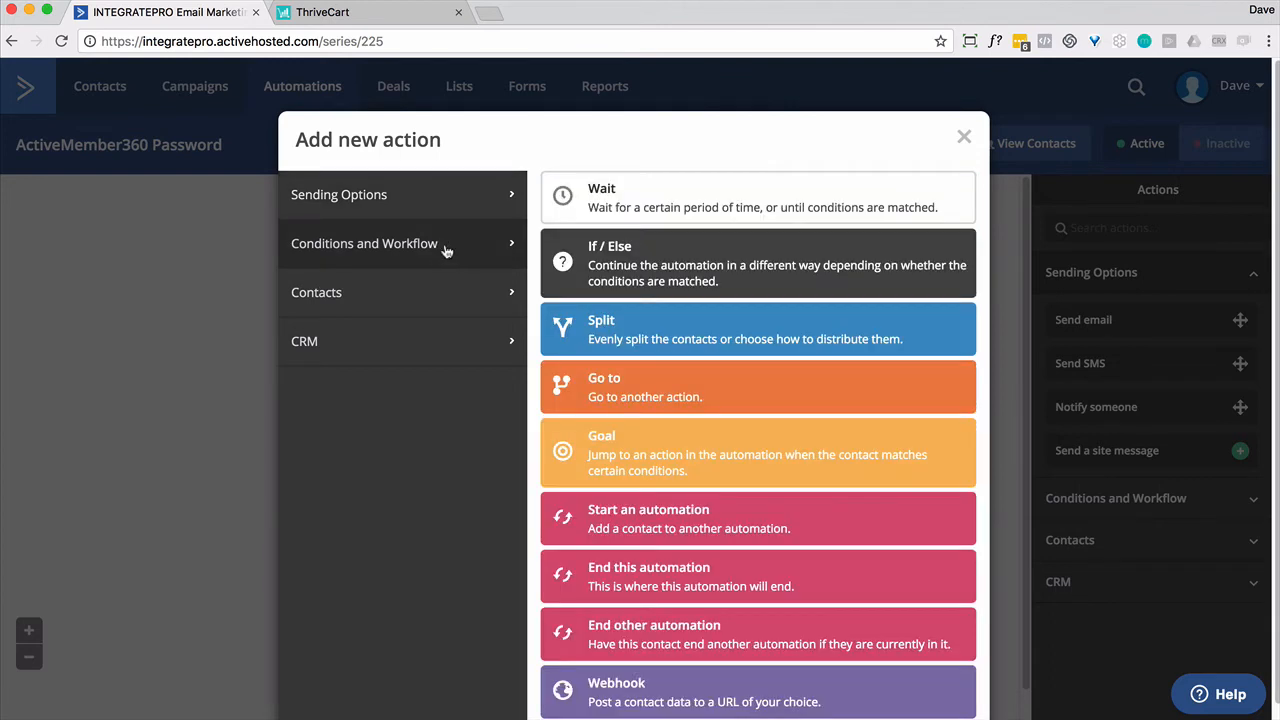
left_click(601, 197)
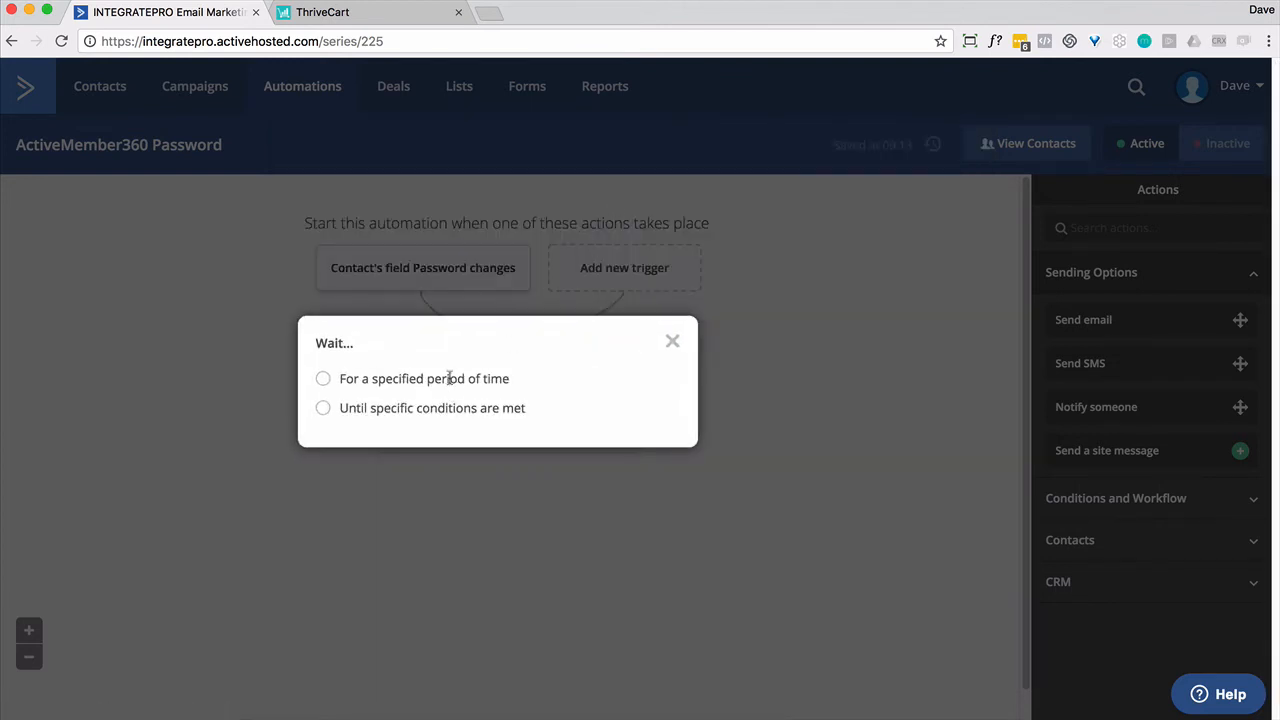
left_click(323, 378)
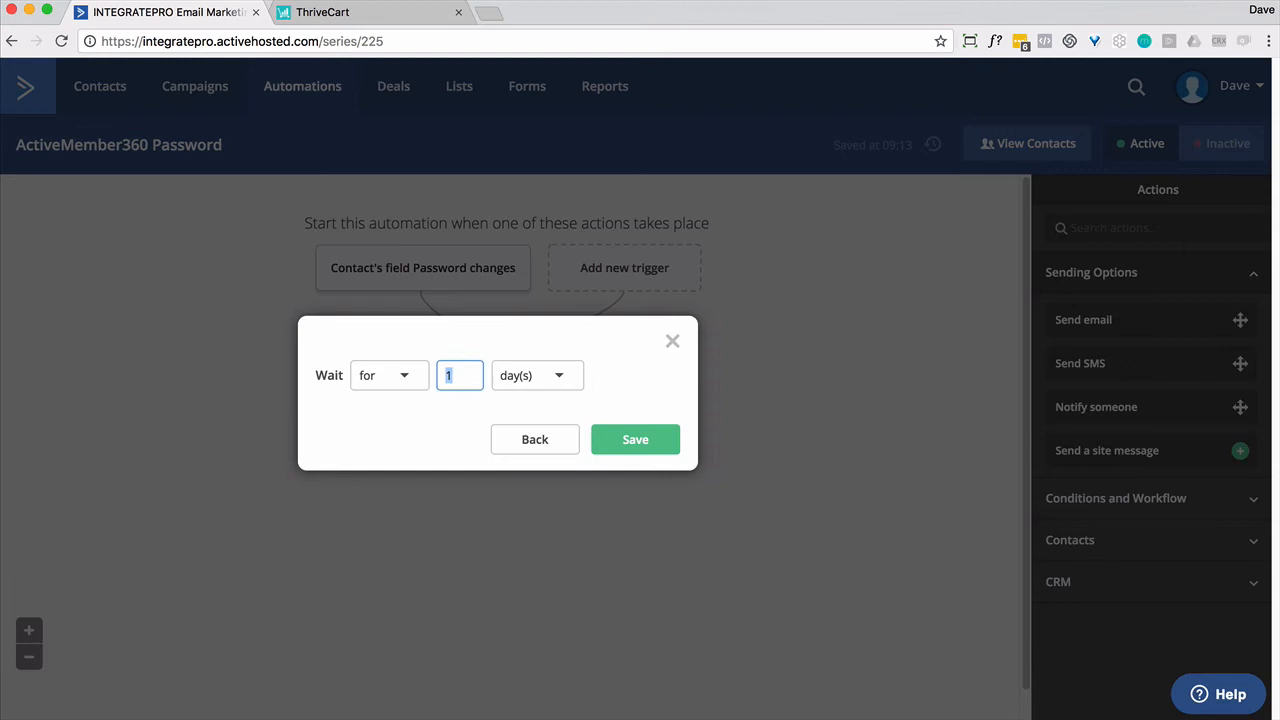
left_click(537, 375)
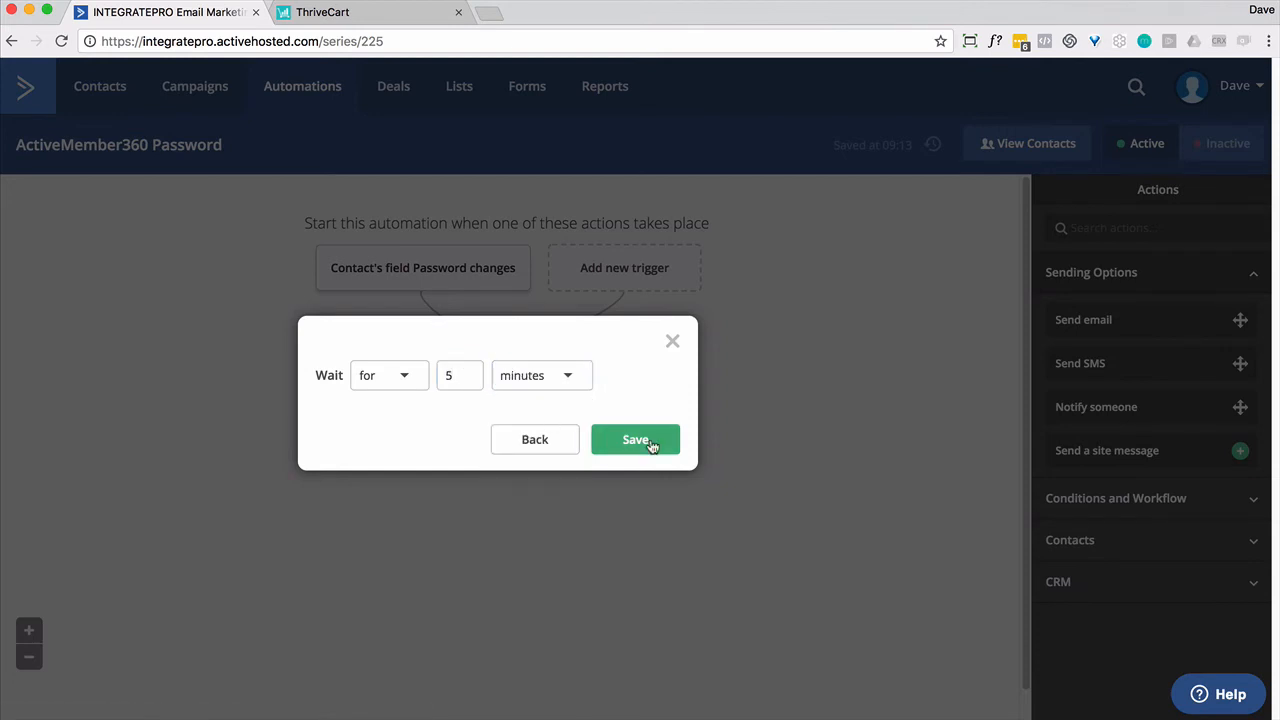
left_click(635, 439)
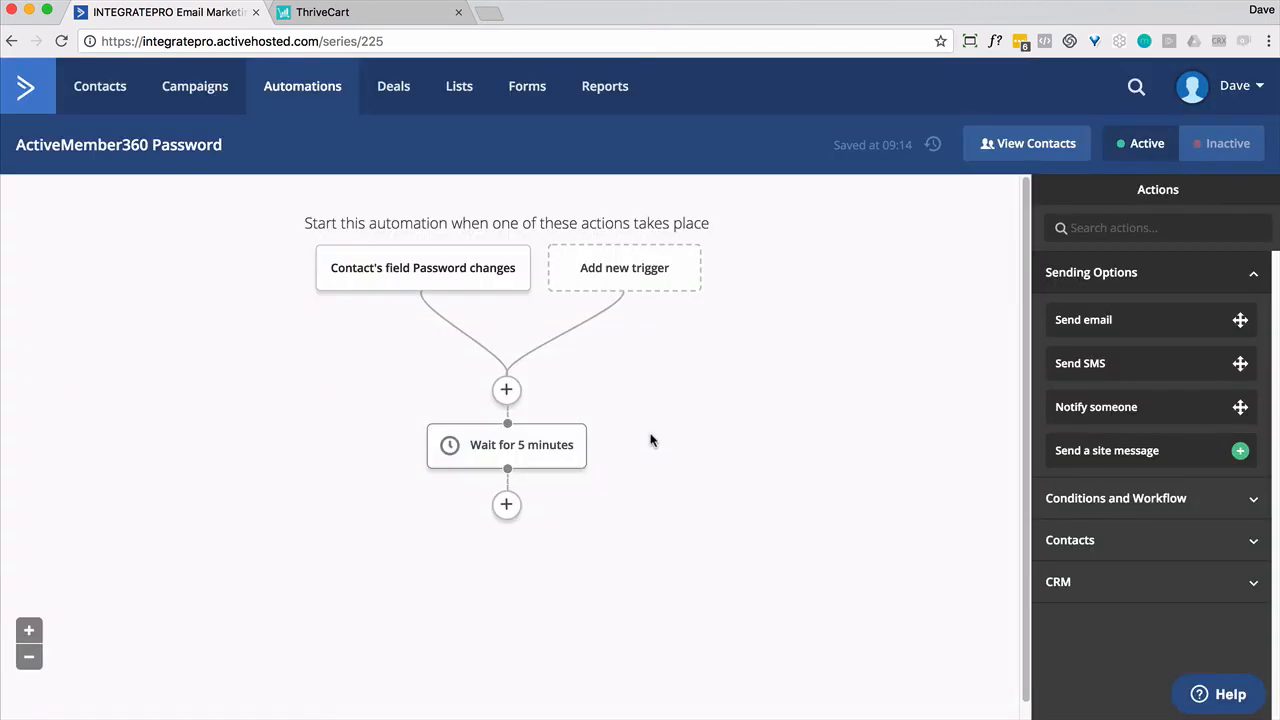
Add a Goal step after the 5-minute wait named 'Password not empty'
left_click(506, 504)
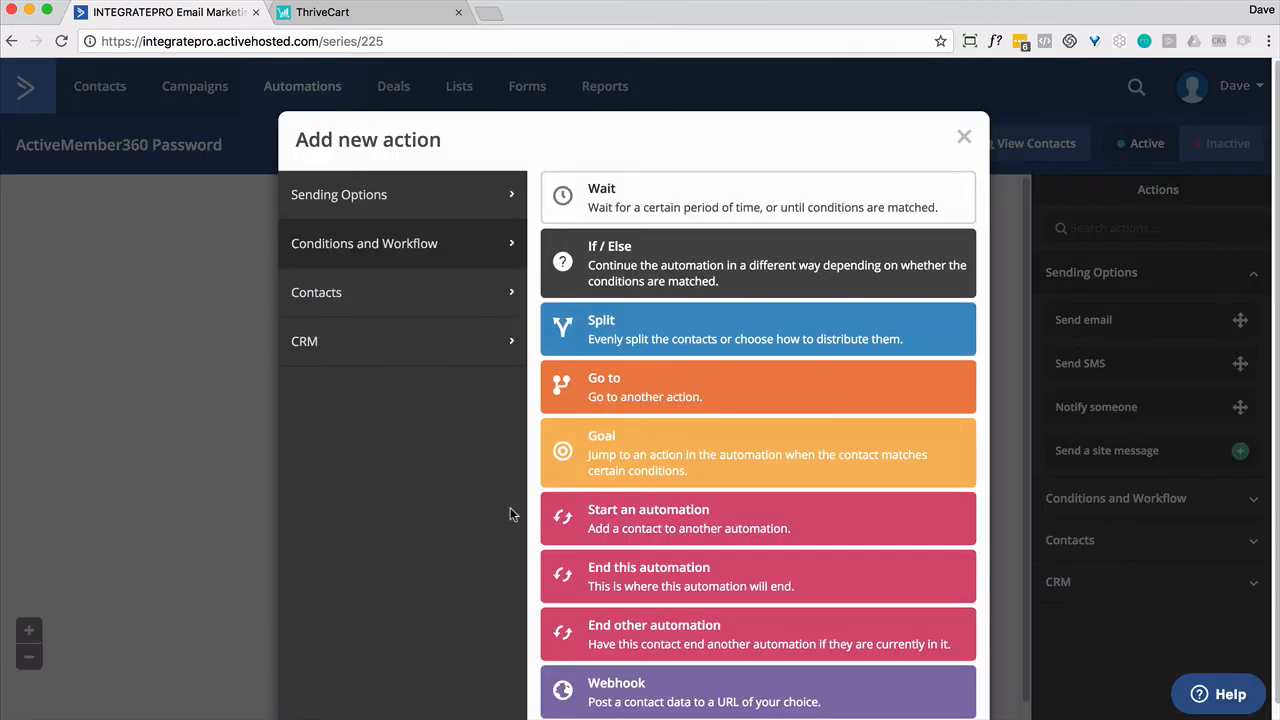
mouse_move(620, 465)
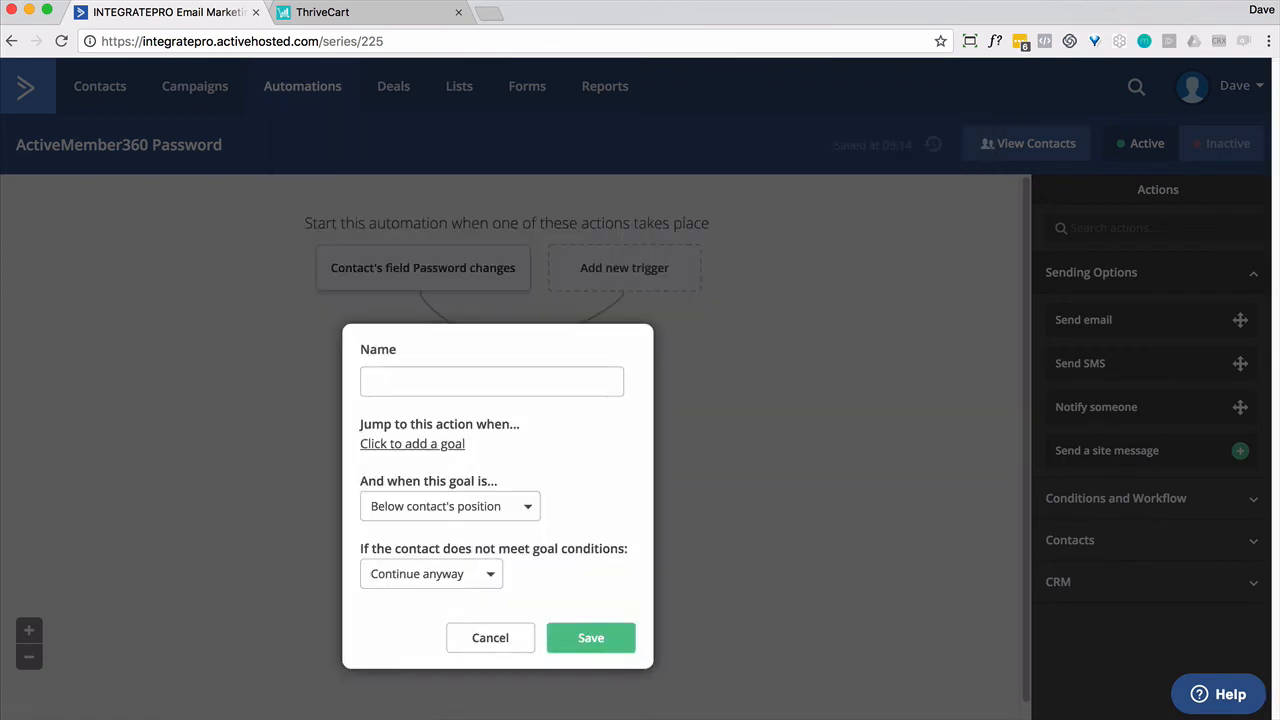
type("Password not empty")
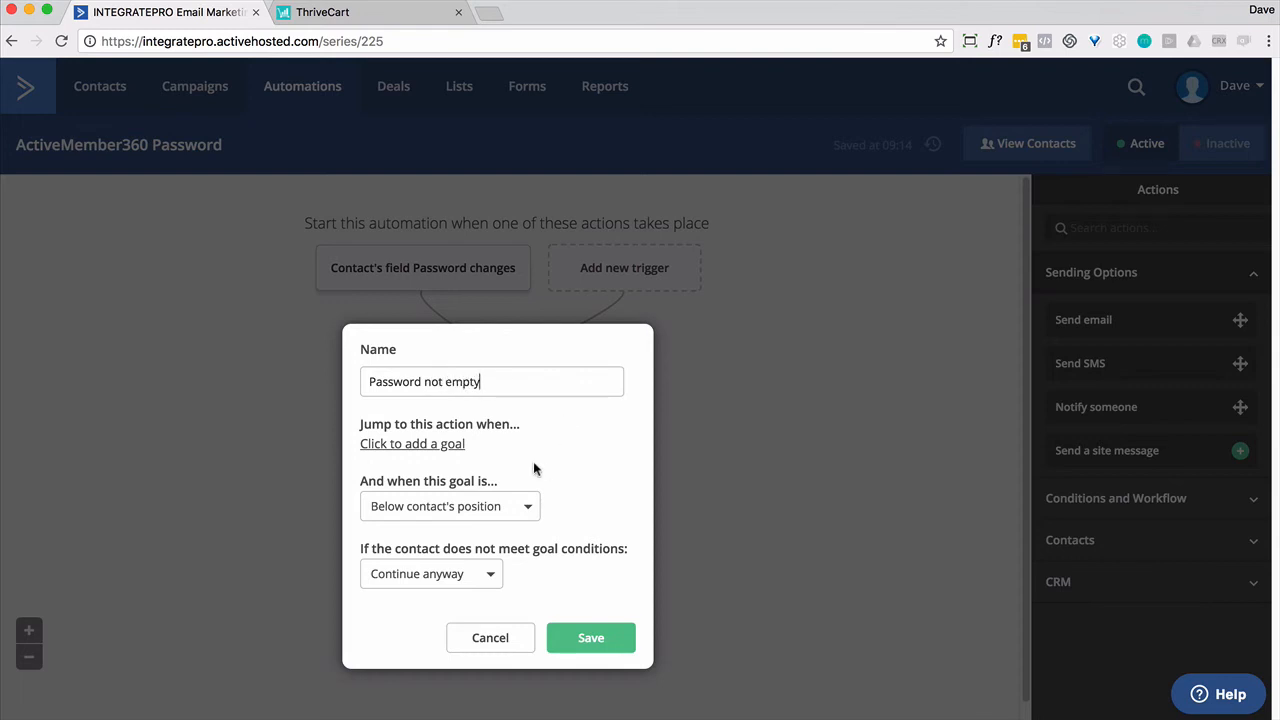
left_click(590, 638)
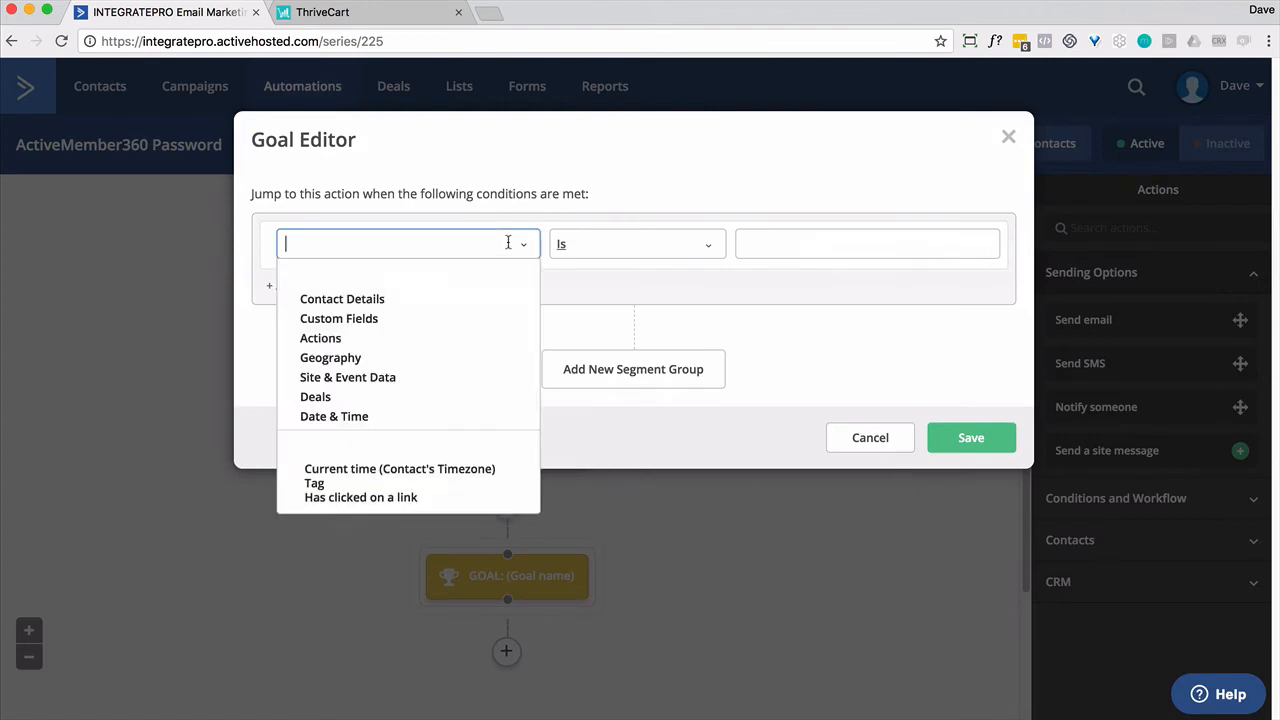
Set the goal condition to Password greater than with an empty value, and save
left_click(338, 318)
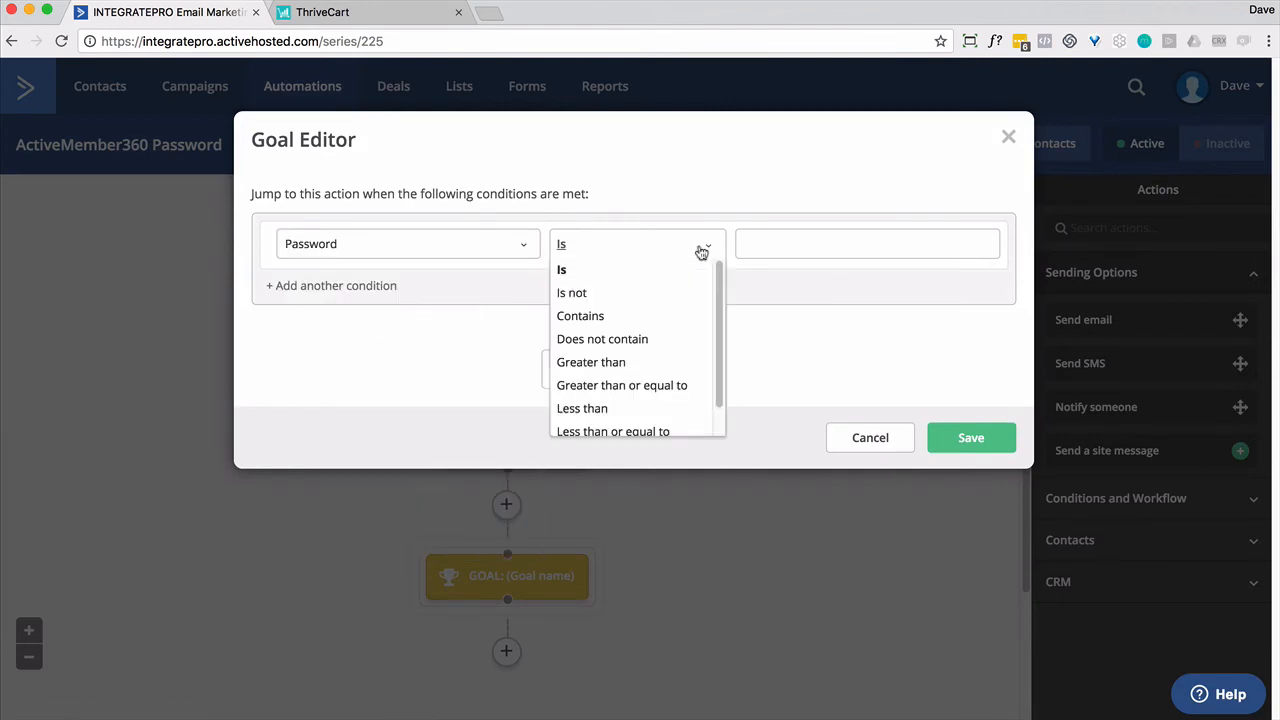
left_click(591, 362)
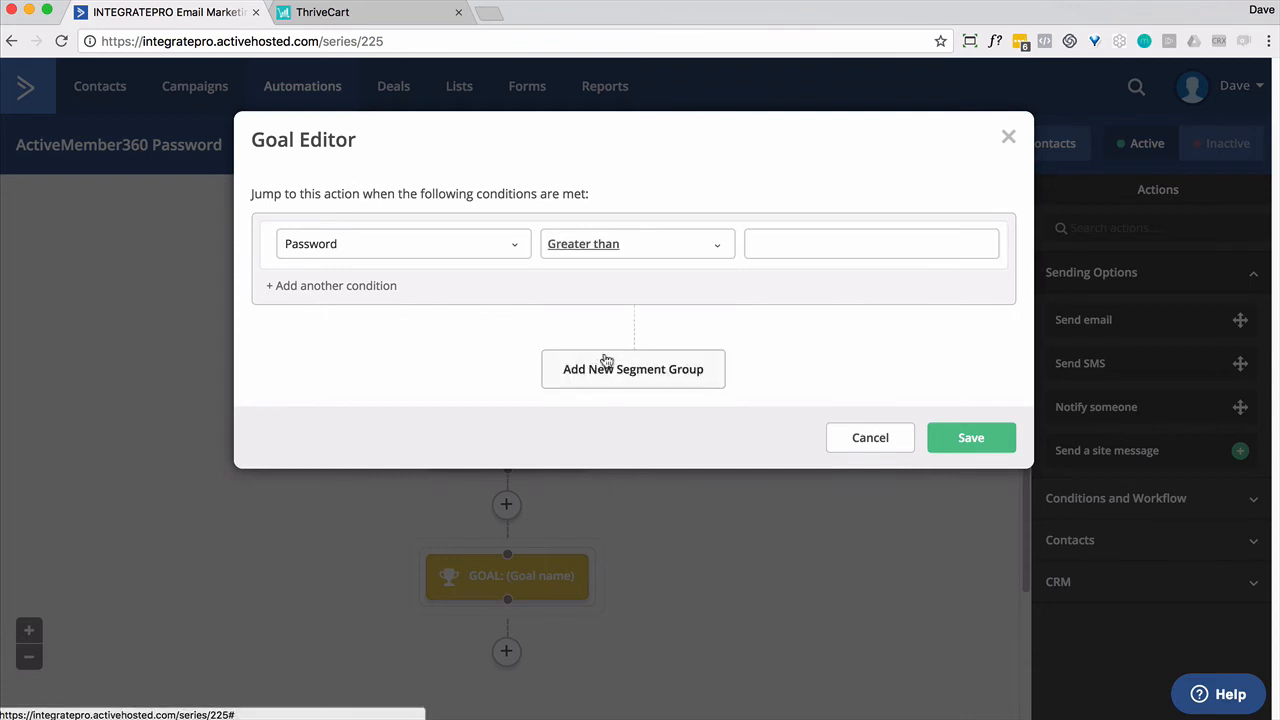
mouse_move(615, 248)
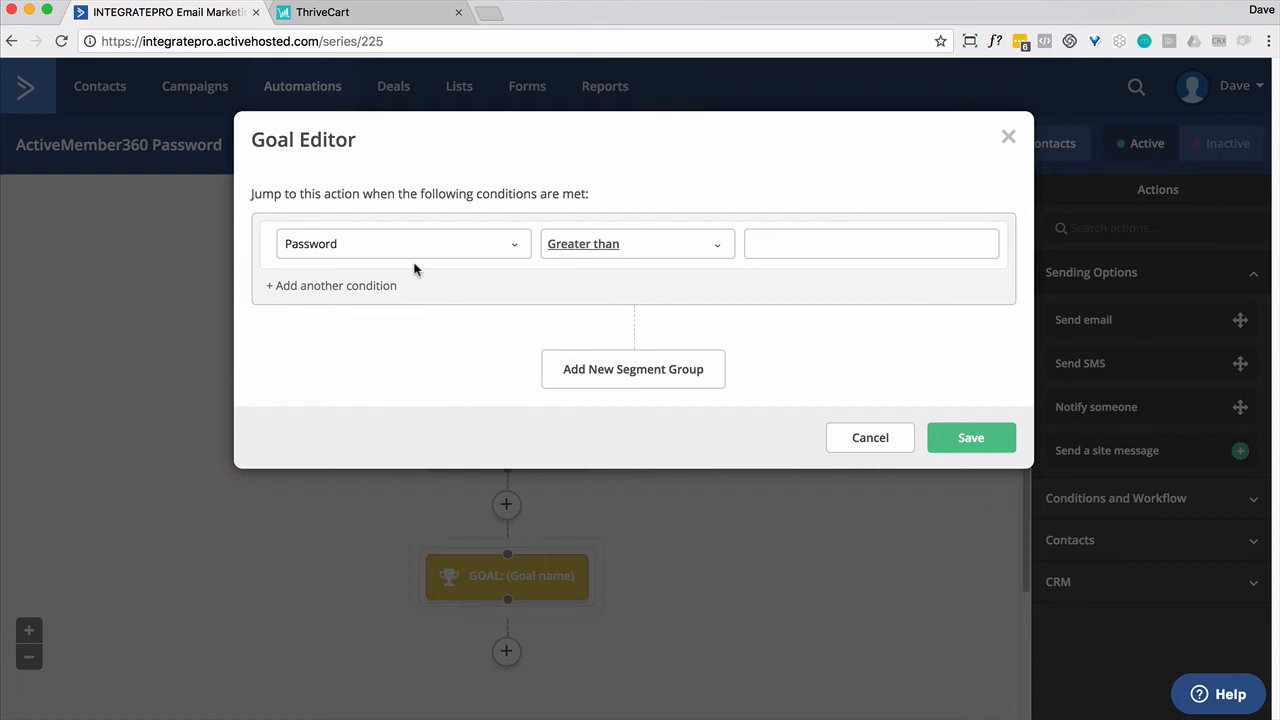
mouse_move(619, 258)
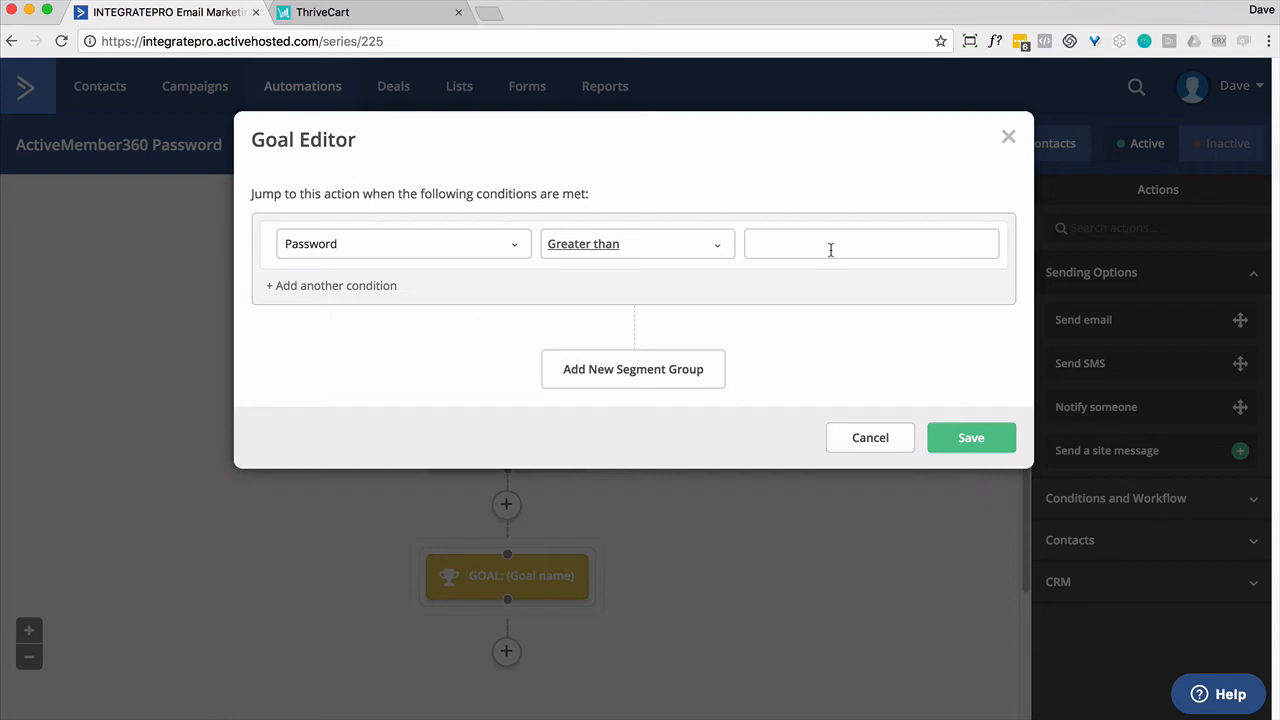
mouse_move(971, 437)
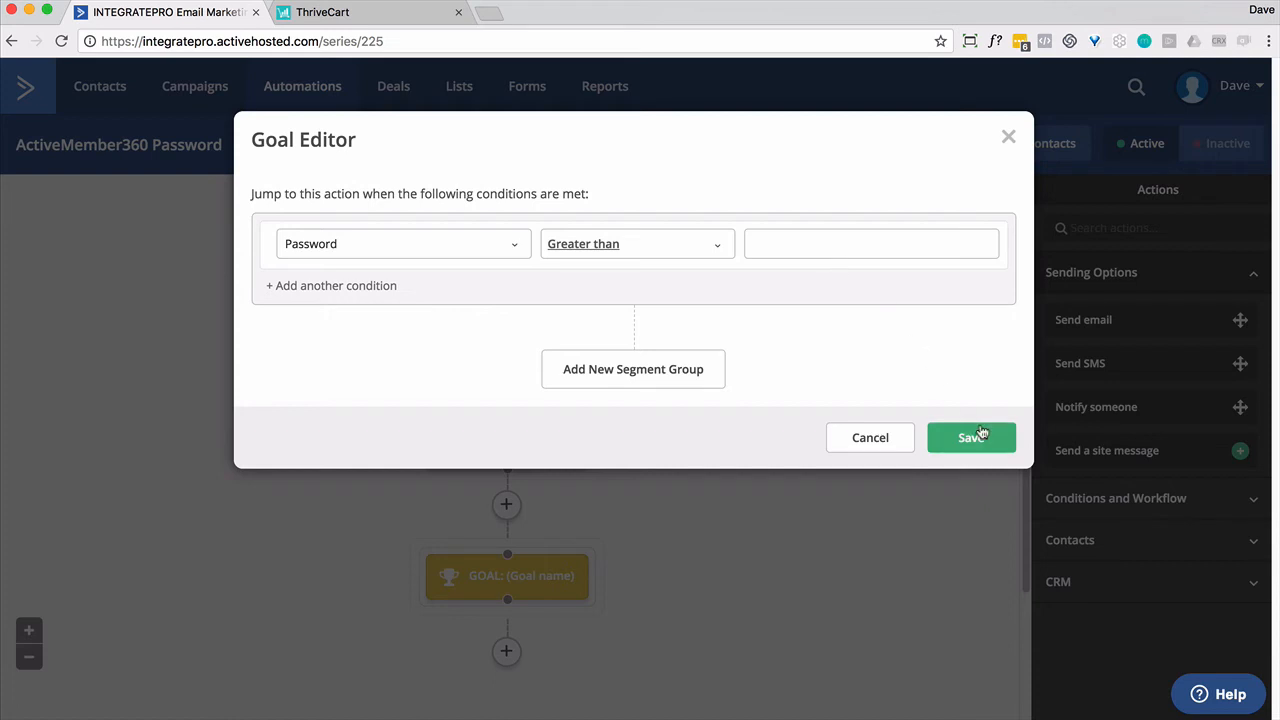
left_click(970, 437)
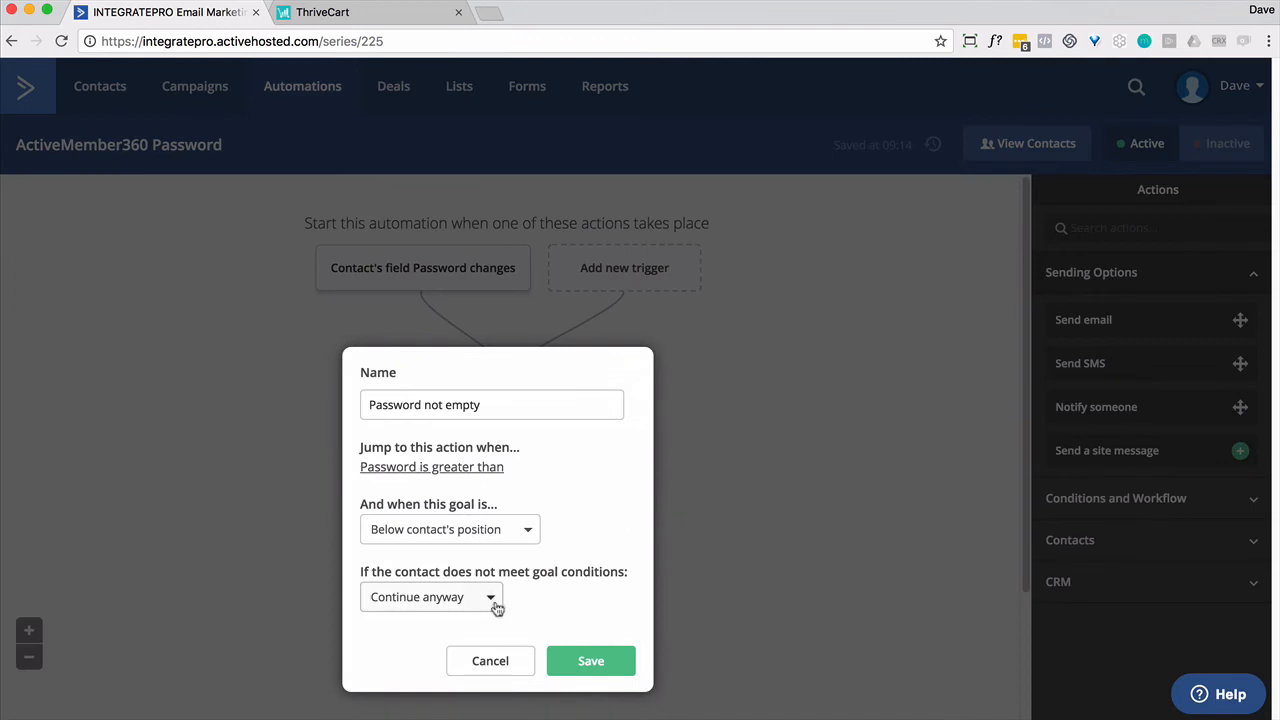
Set non-matching contacts to 'Wait until conditions are met' and save the goal
left_click(431, 596)
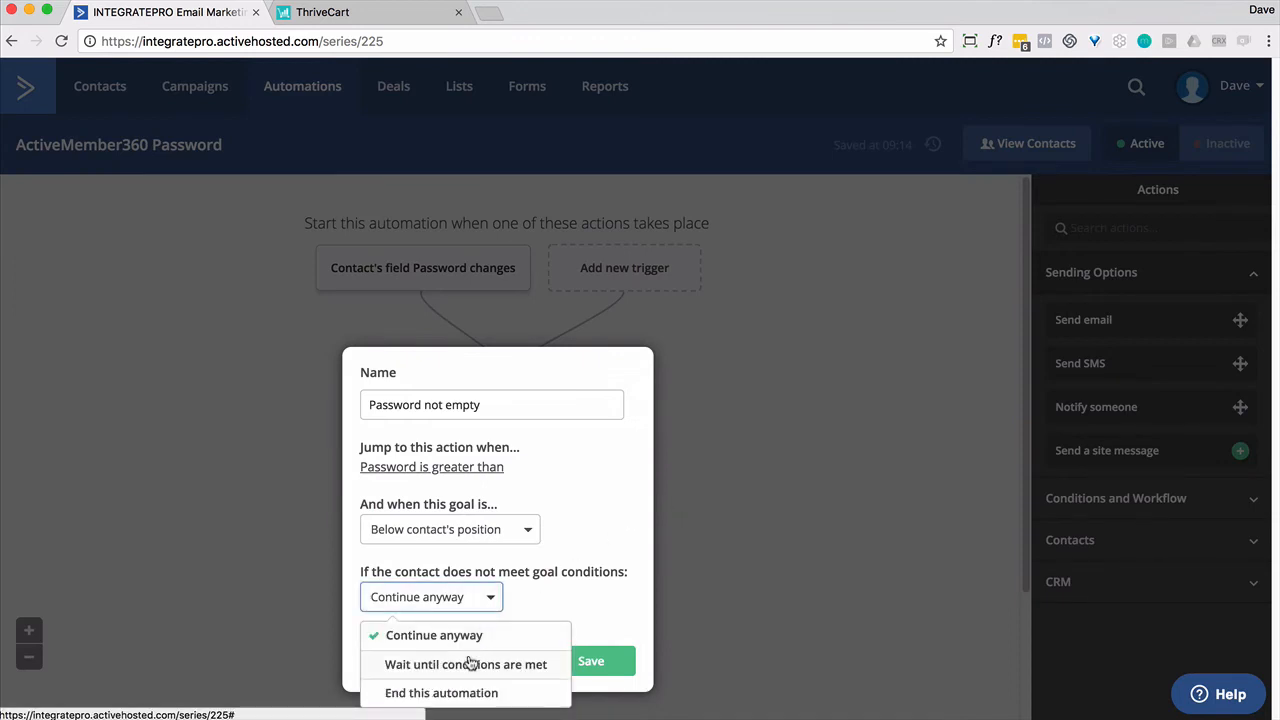
left_click(466, 664)
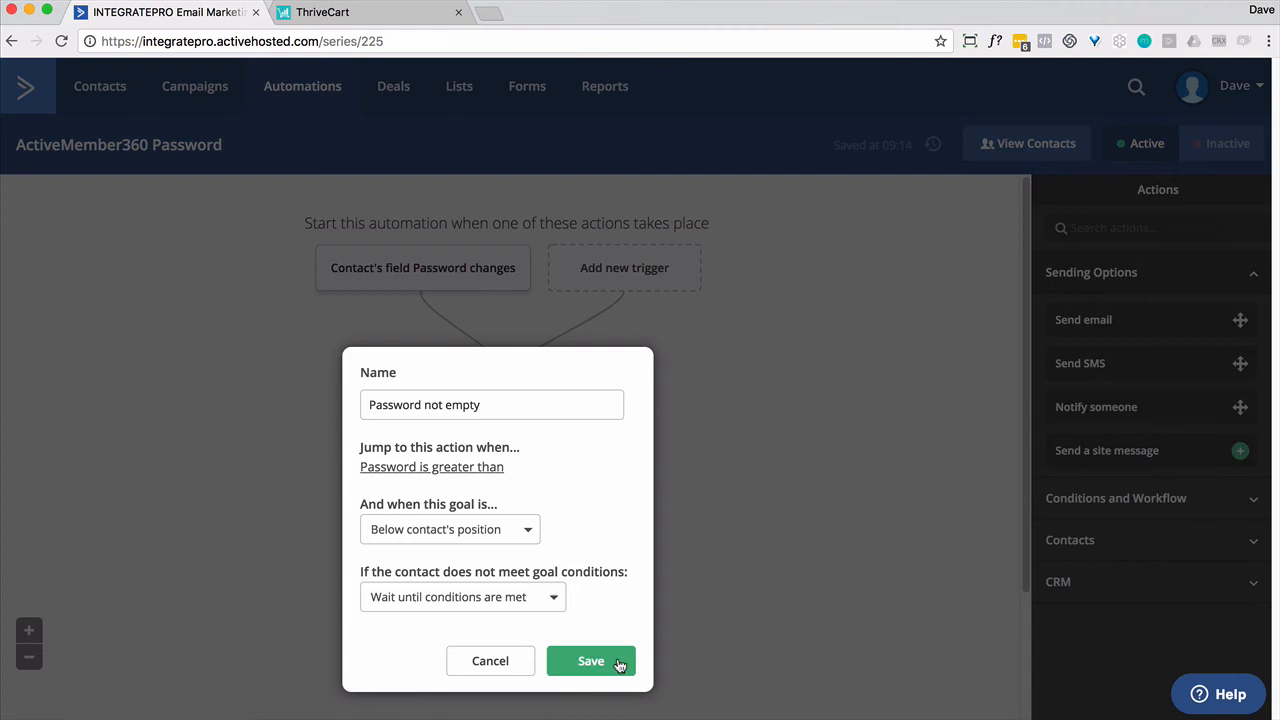
left_click(590, 660)
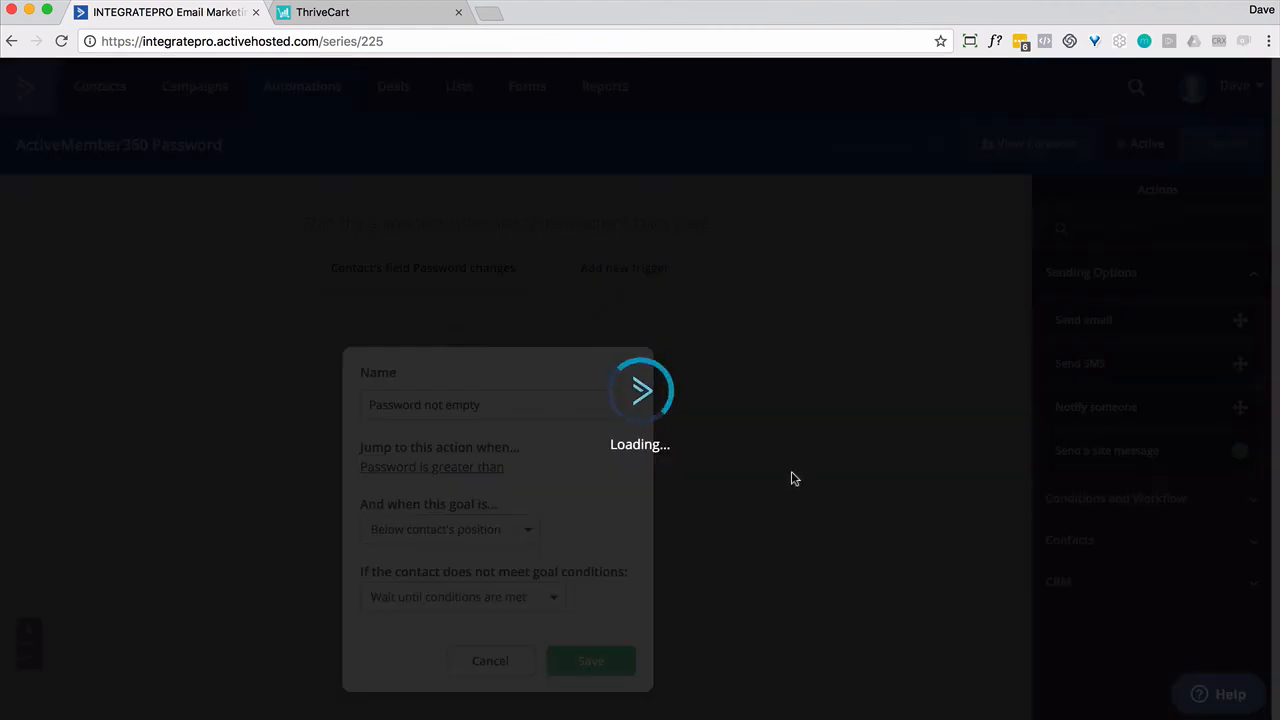
left_click(590, 660)
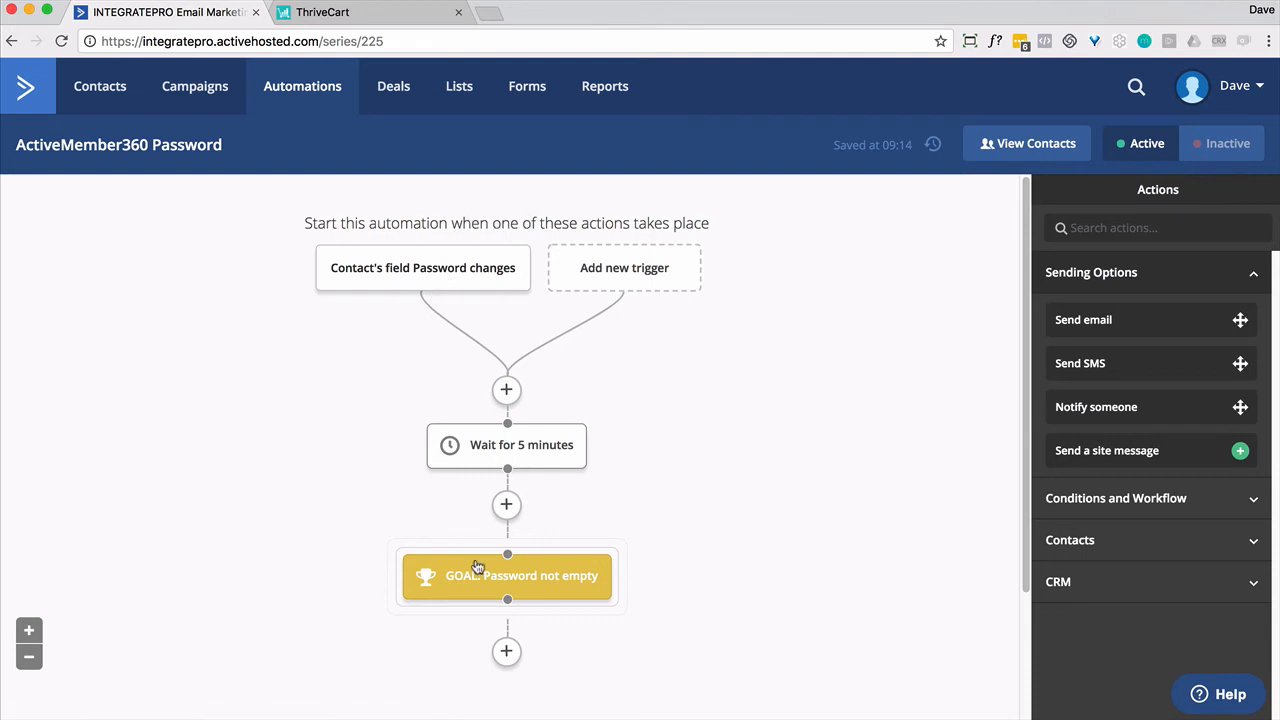
mouse_move(519, 445)
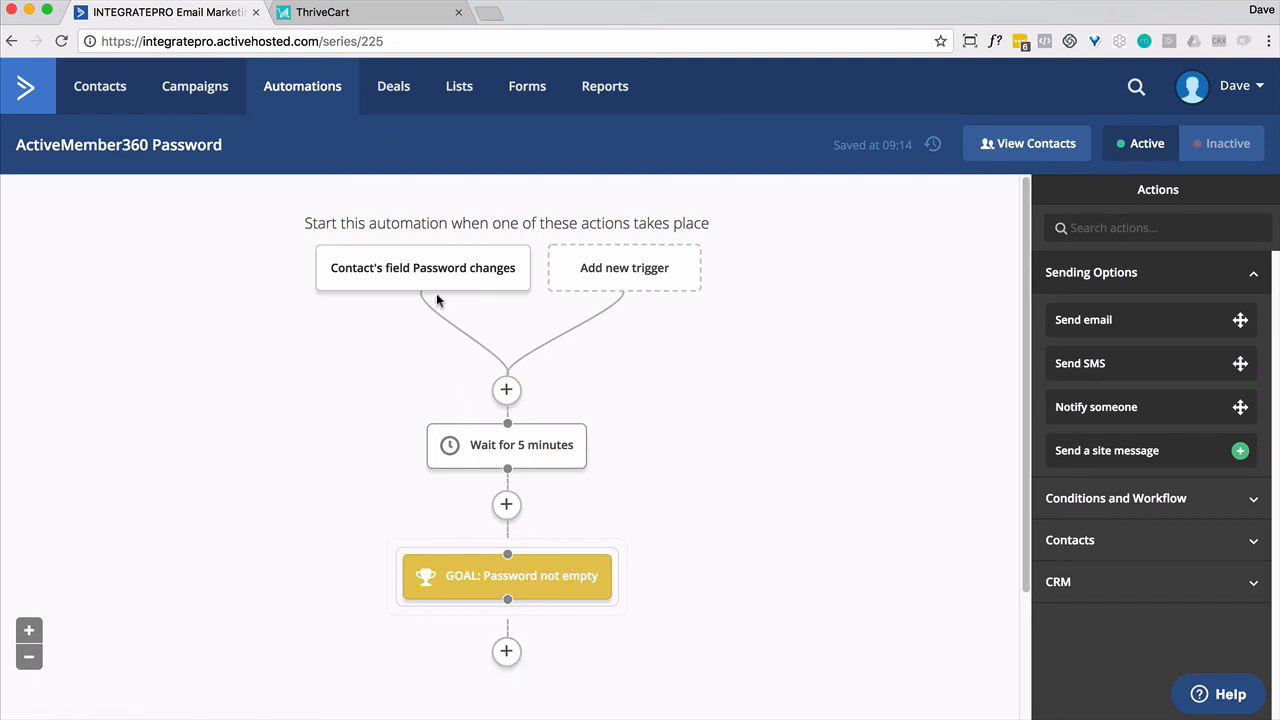
mouse_move(505, 445)
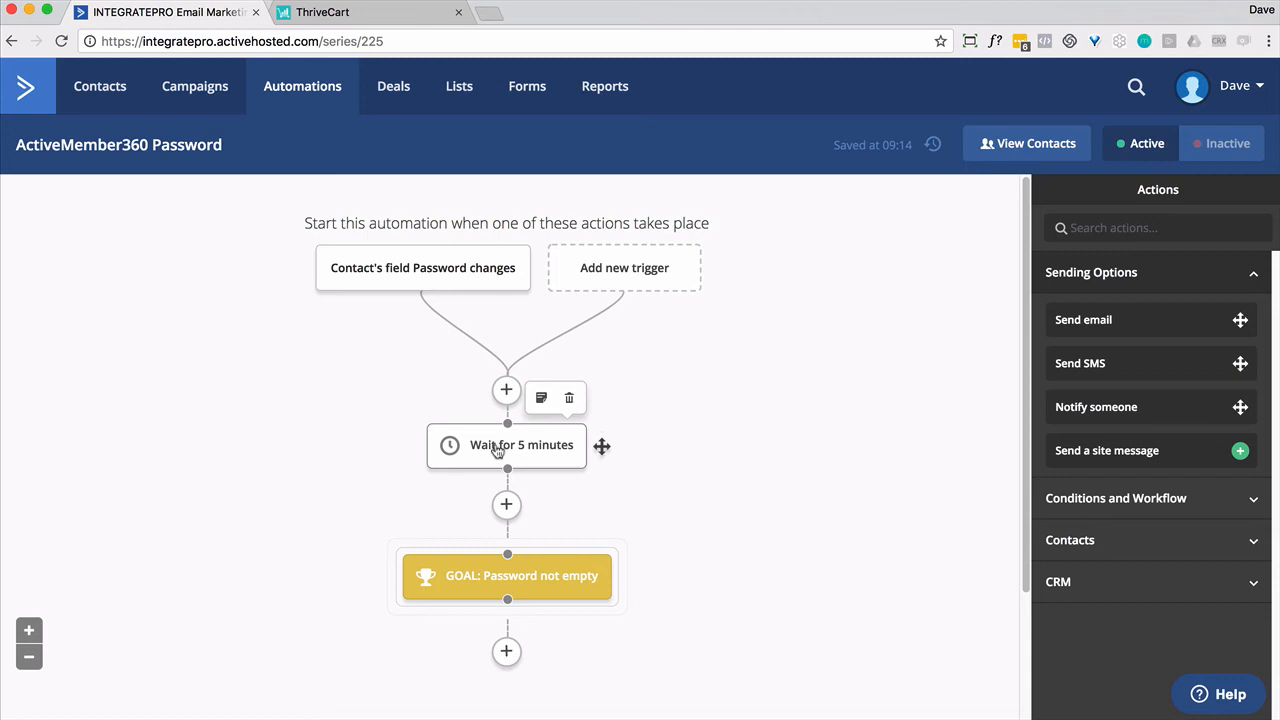
mouse_move(492, 545)
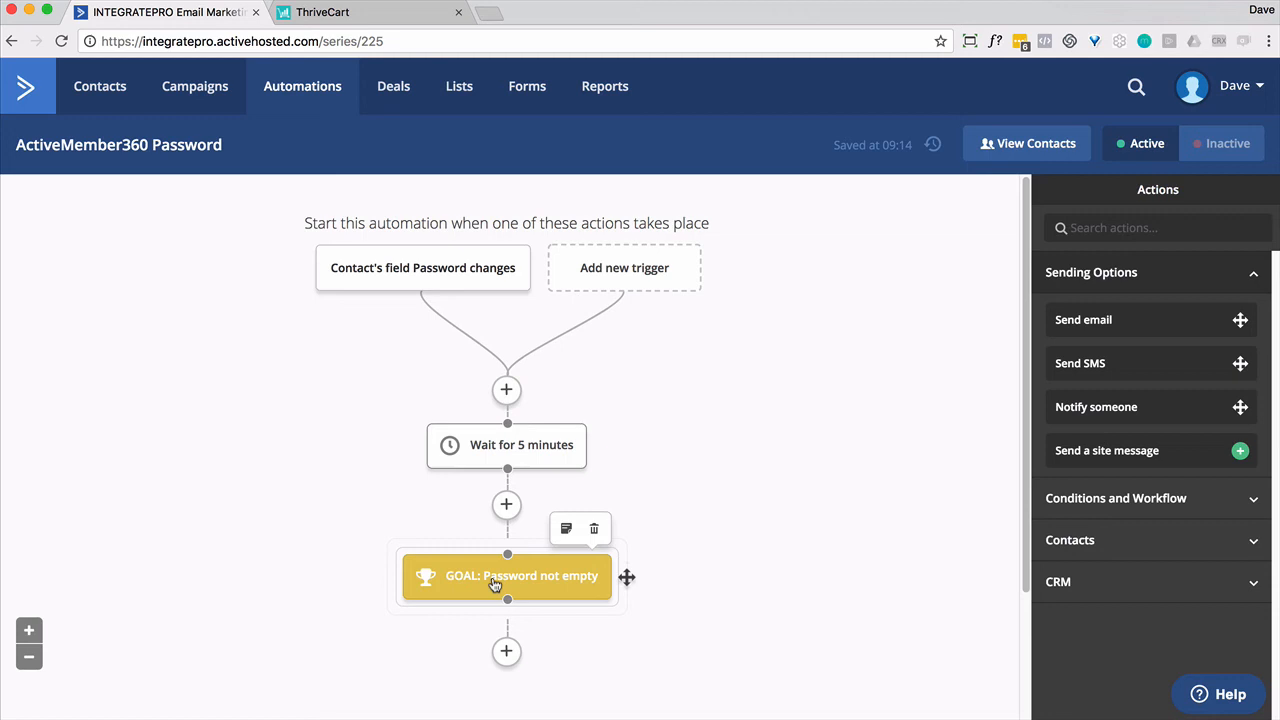
Scroll through the Email Password message's login-information draft in the designer
scroll("down", 3)
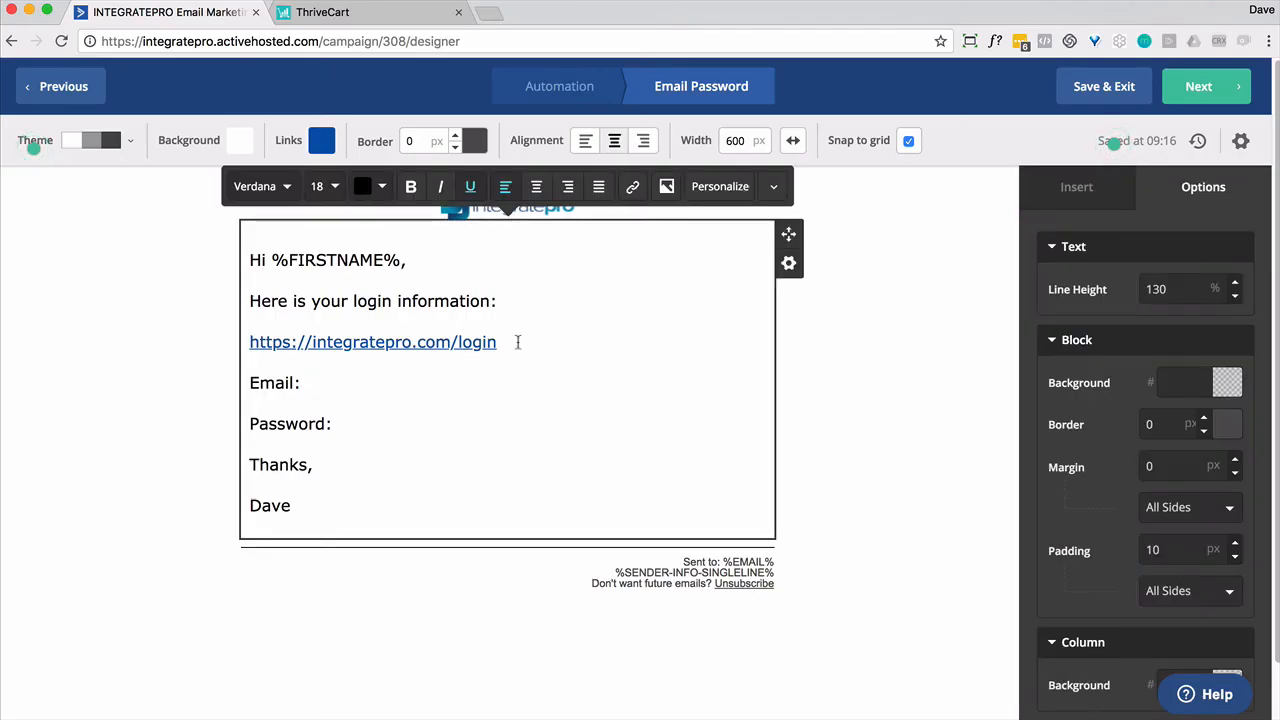
Insert the Email Address tag after 'Email:' and personalize the Password line
left_click(720, 186)
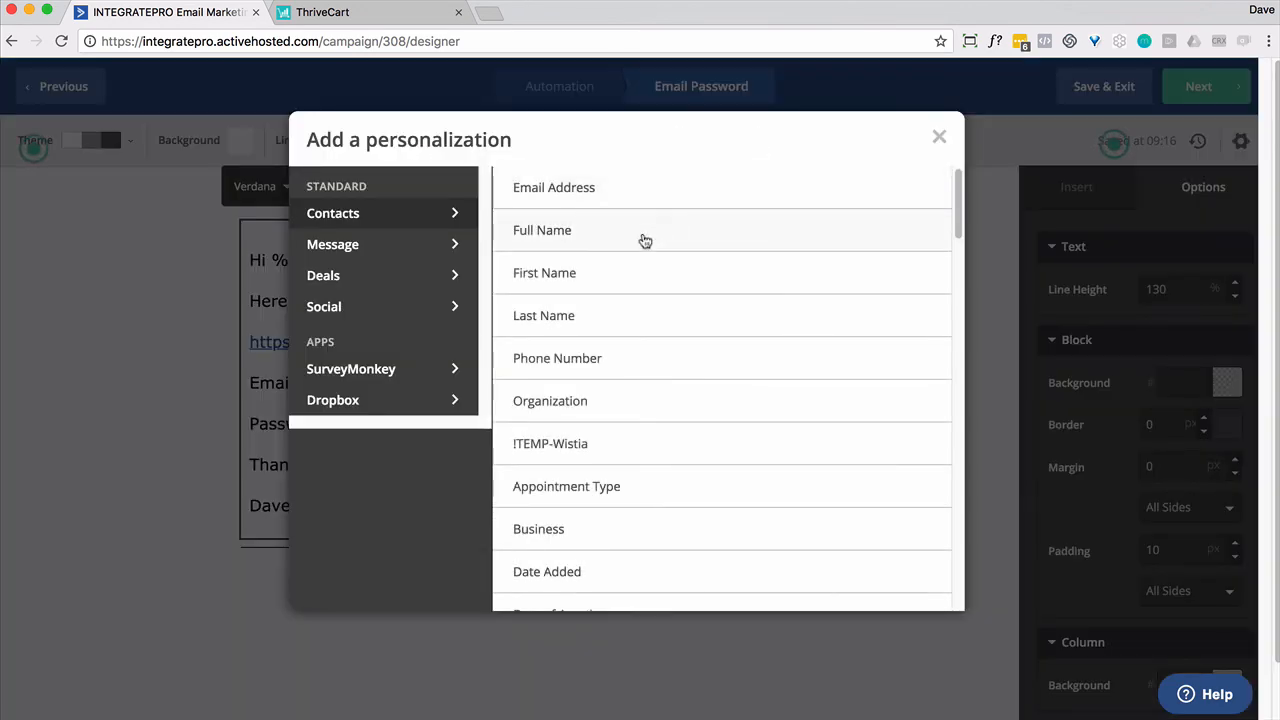
left_click(939, 135)
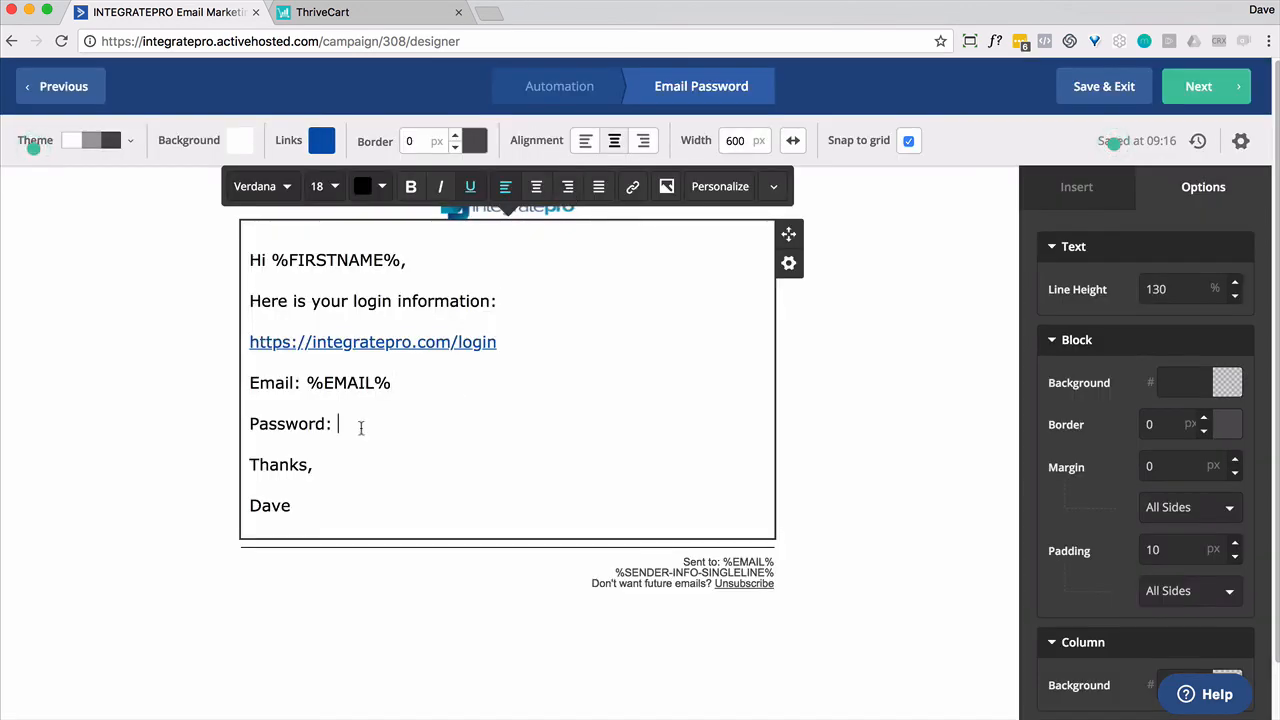
left_click(719, 186)
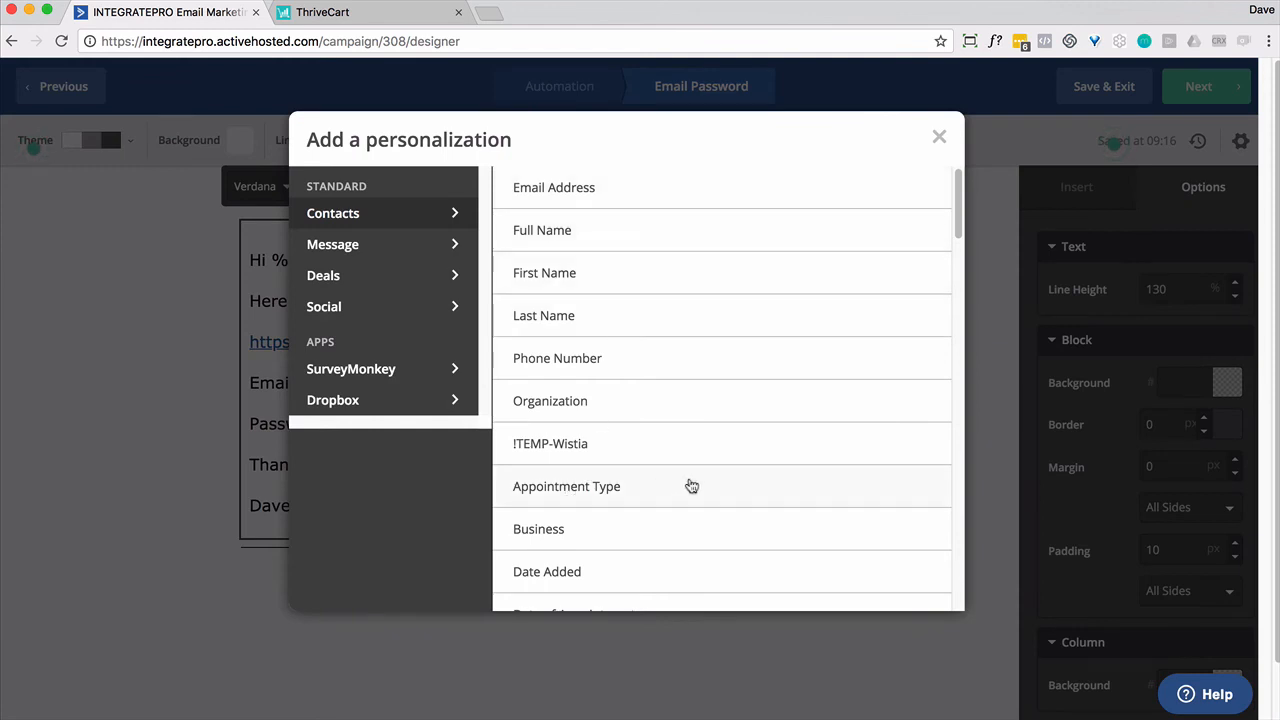
scroll("down", 3)
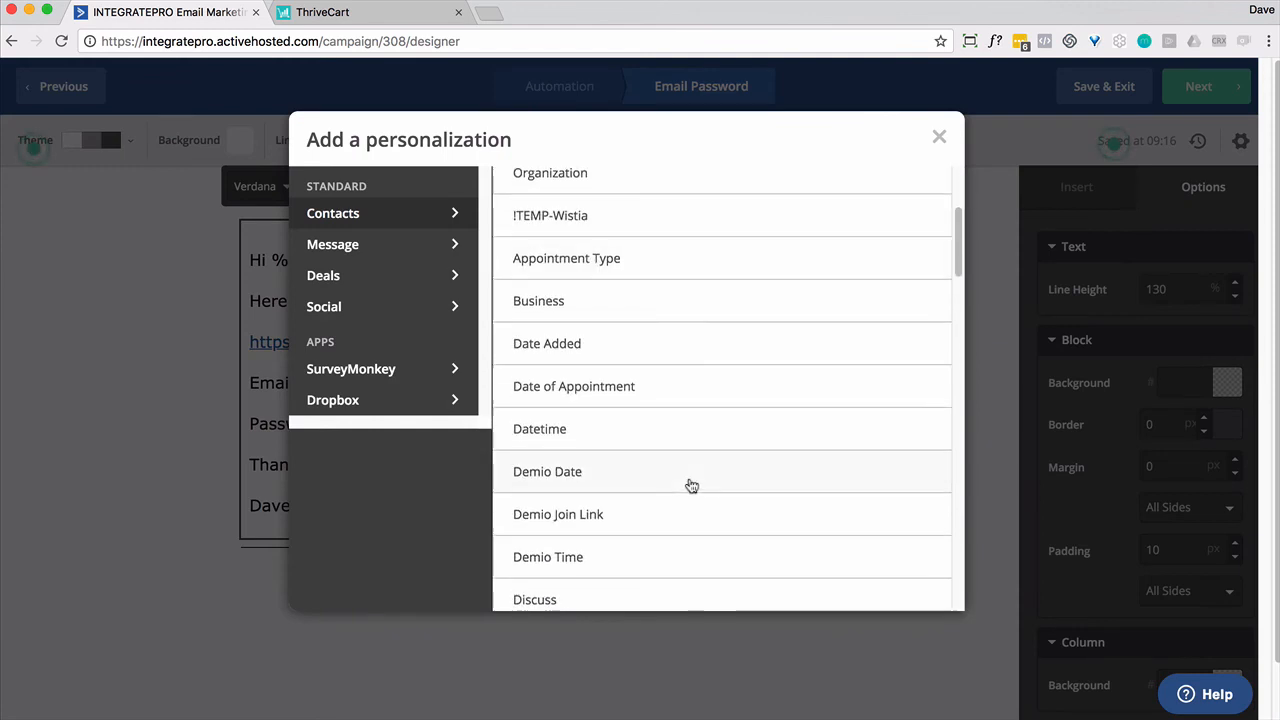
scroll("down", 3)
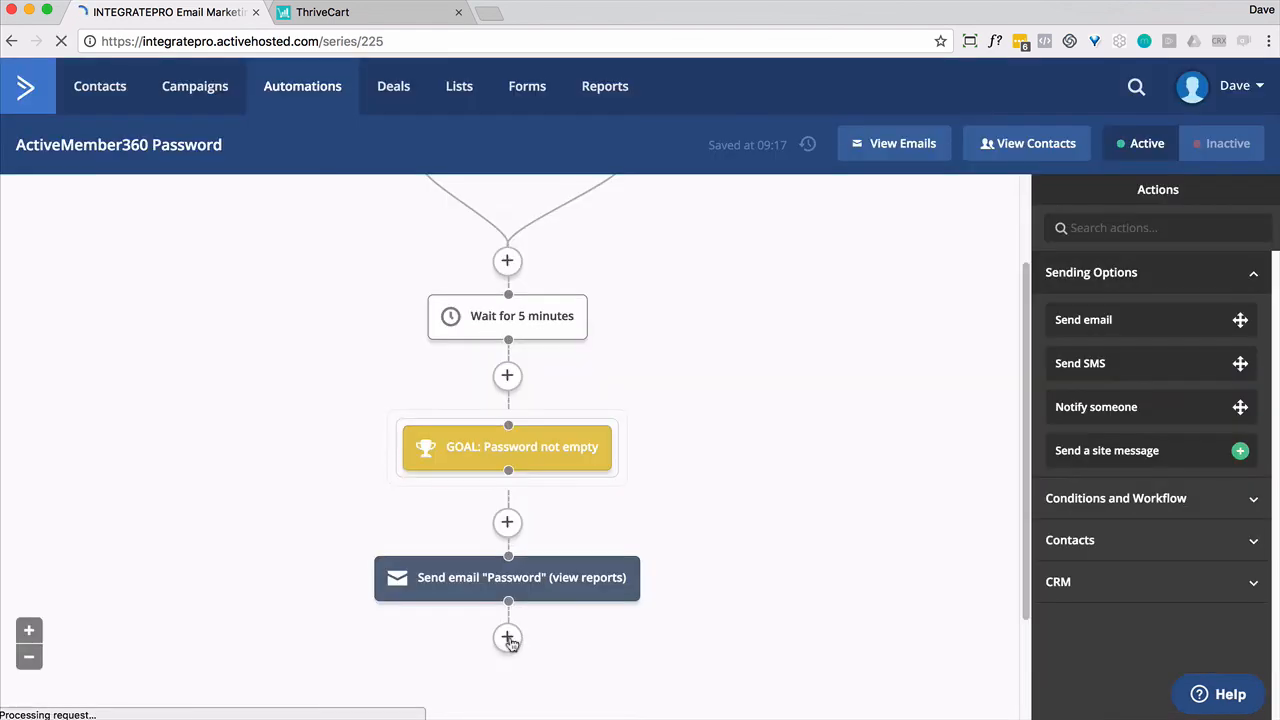
Begin adding an End this automation step after the Password email
left_click(507, 637)
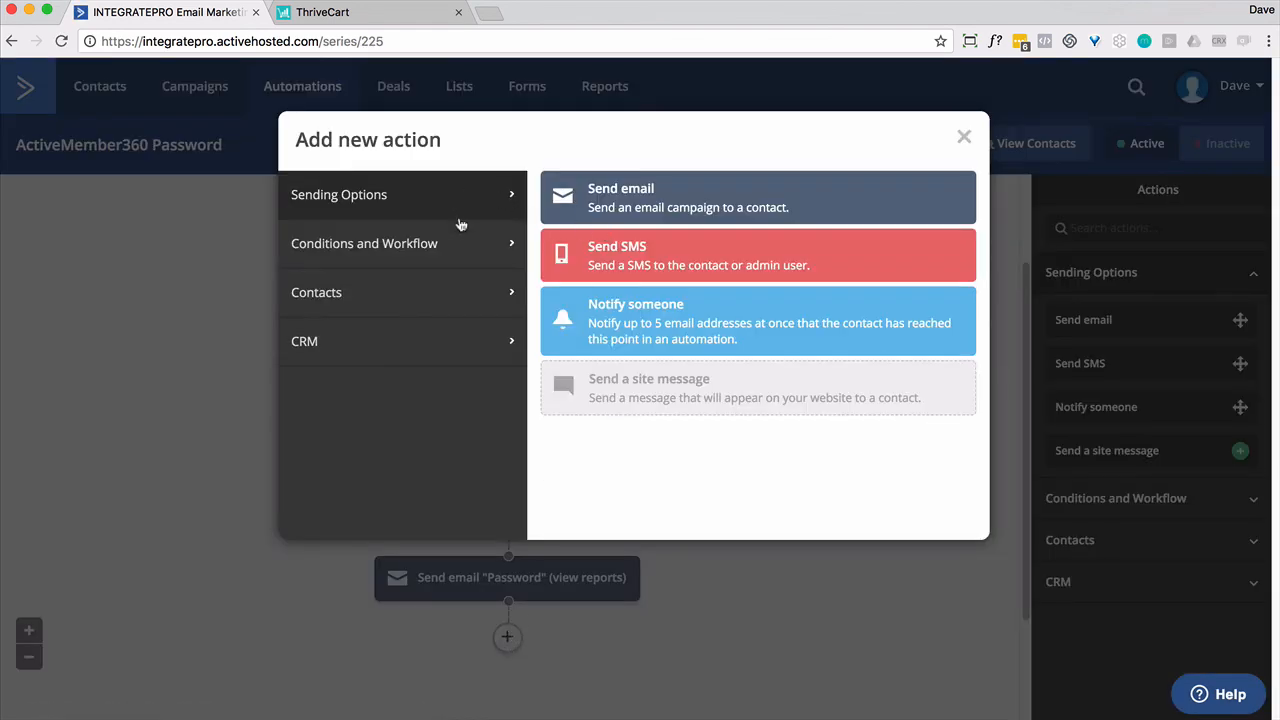
left_click(963, 136)
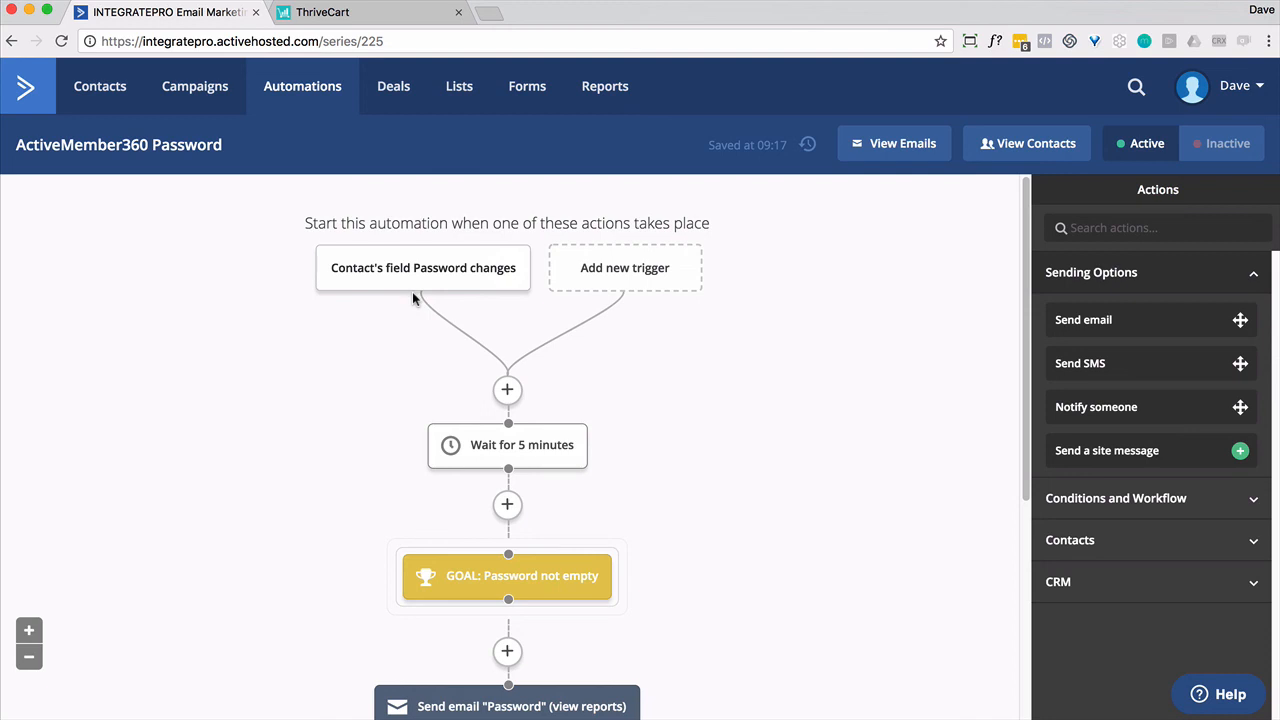
mouse_move(521, 444)
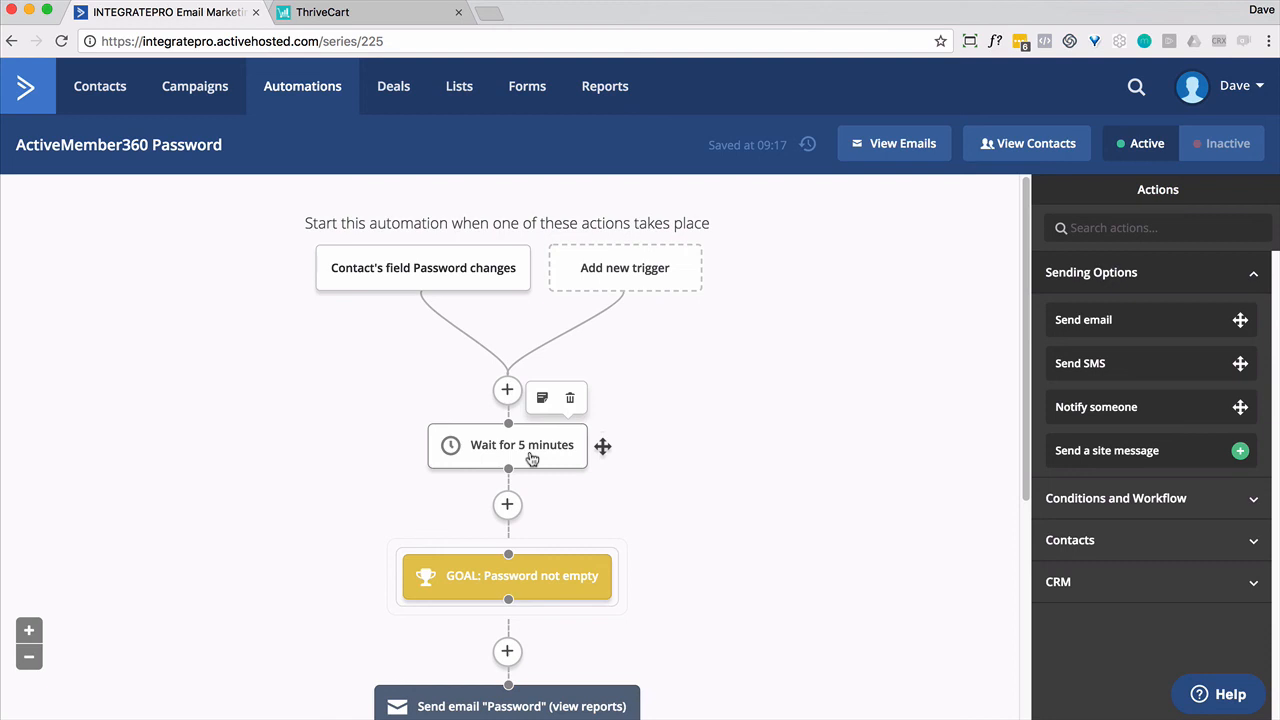
mouse_move(628, 560)
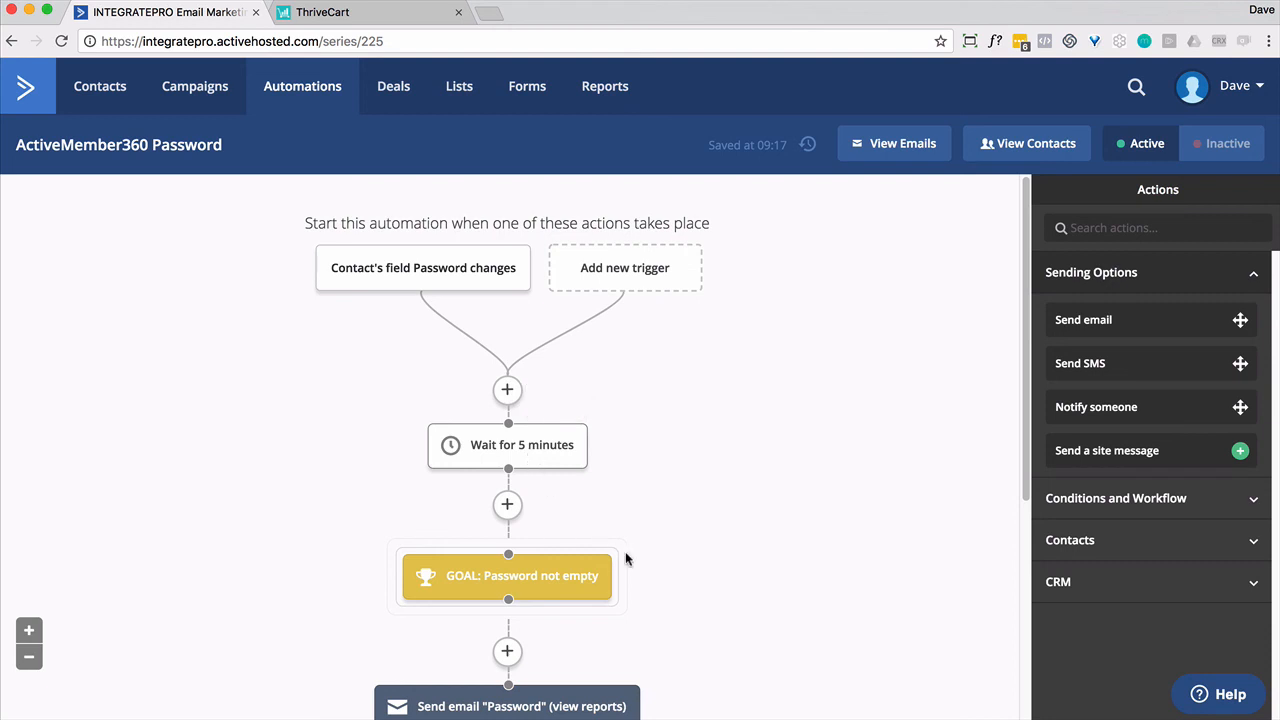
scroll("down", 3)
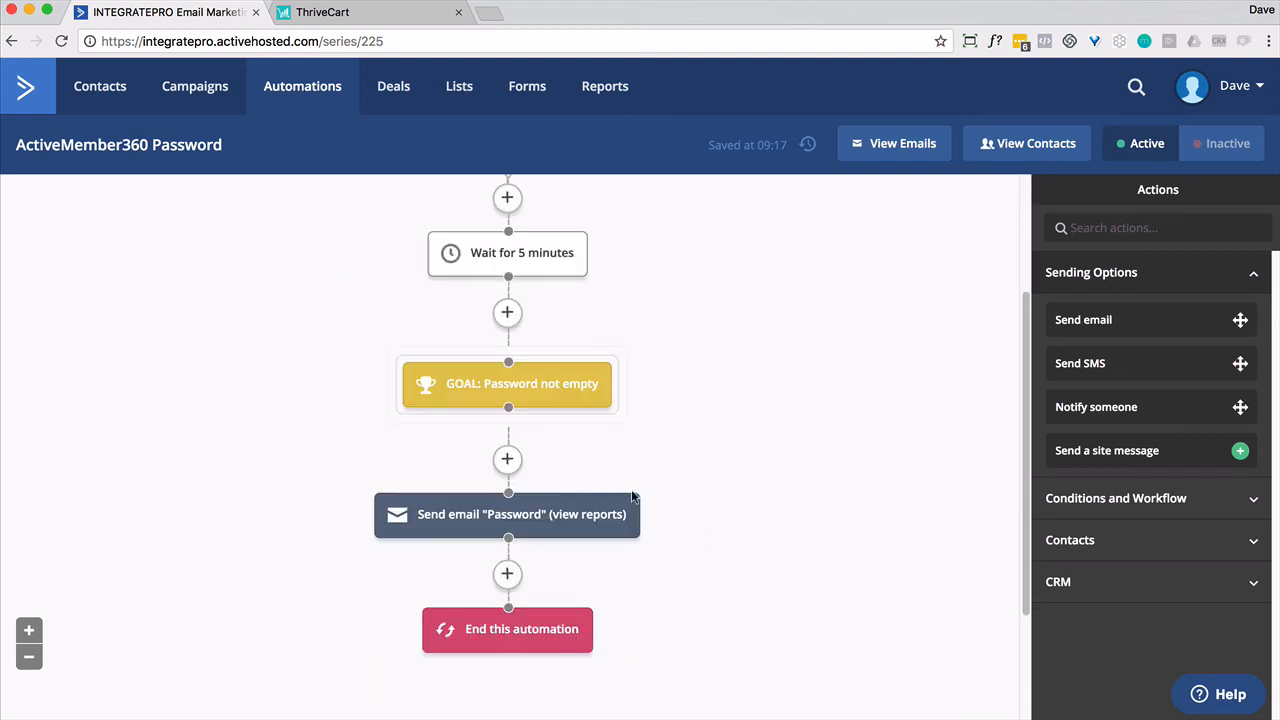
mouse_move(510, 390)
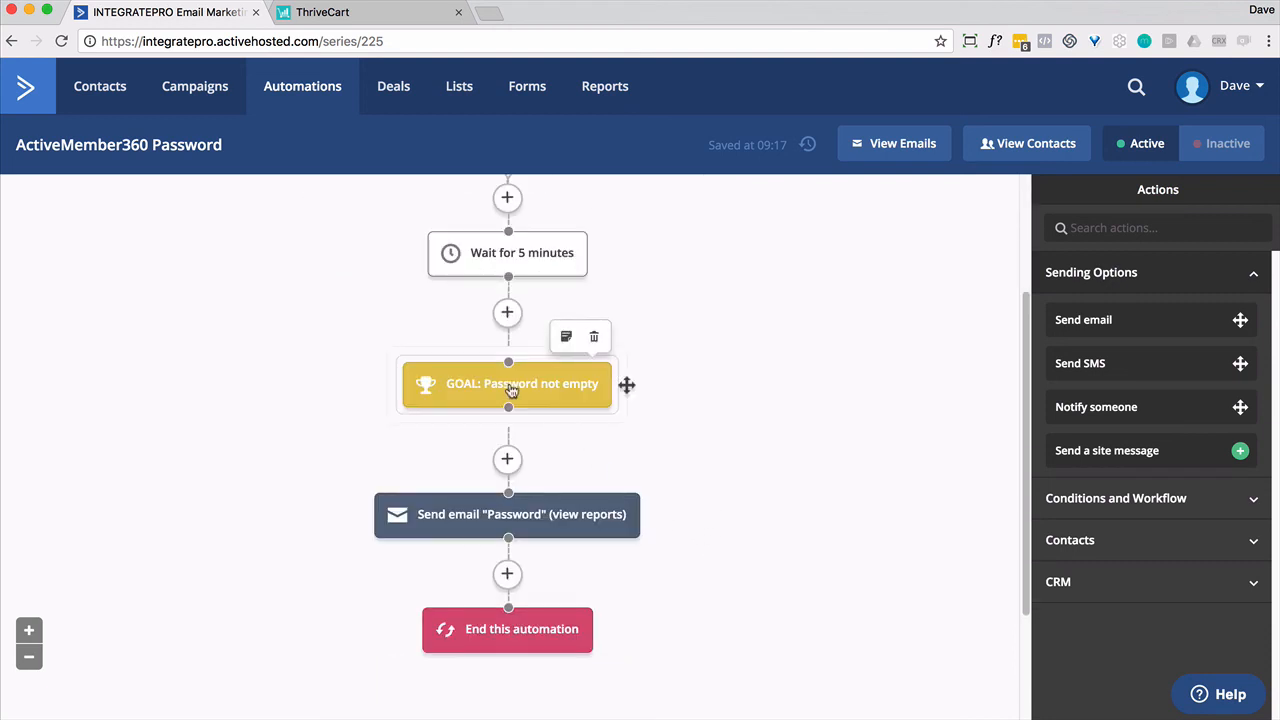